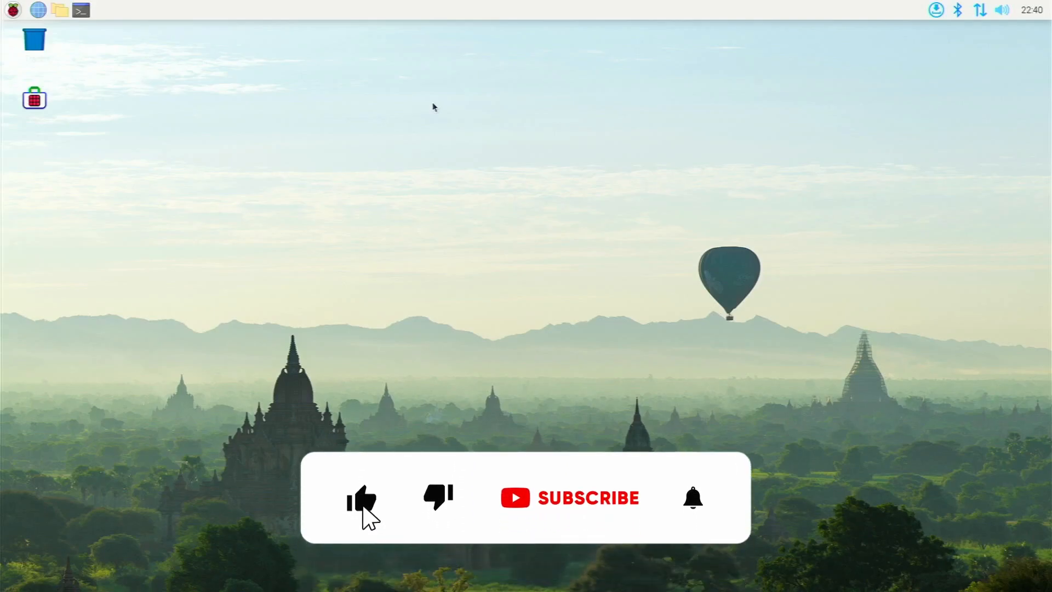
Launch Pi-Apps from its desktop icon, choosing Execute in the Execute File dialog.
click(587, 496)
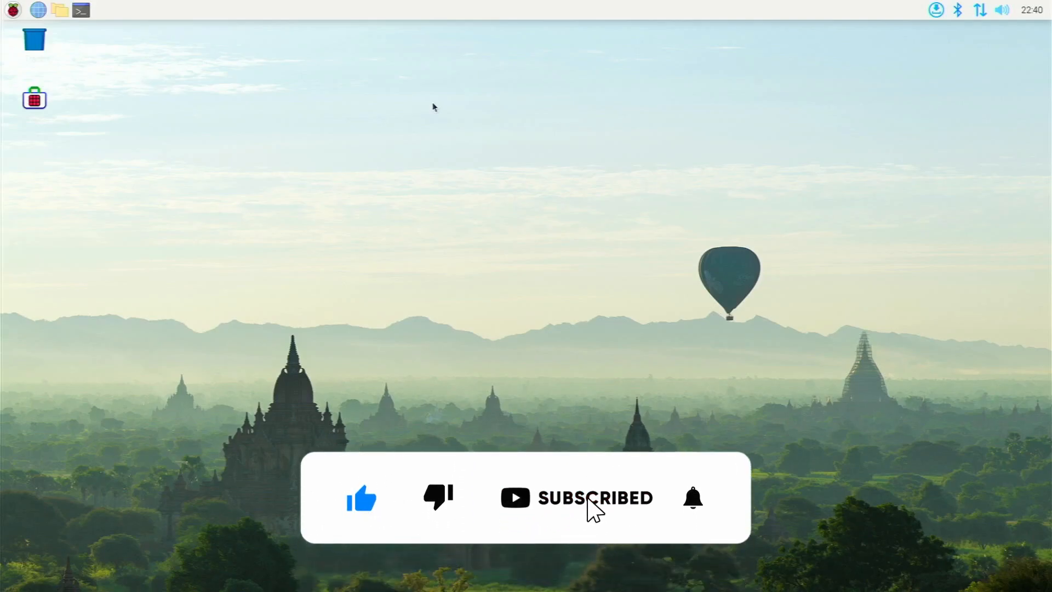
click(693, 498)
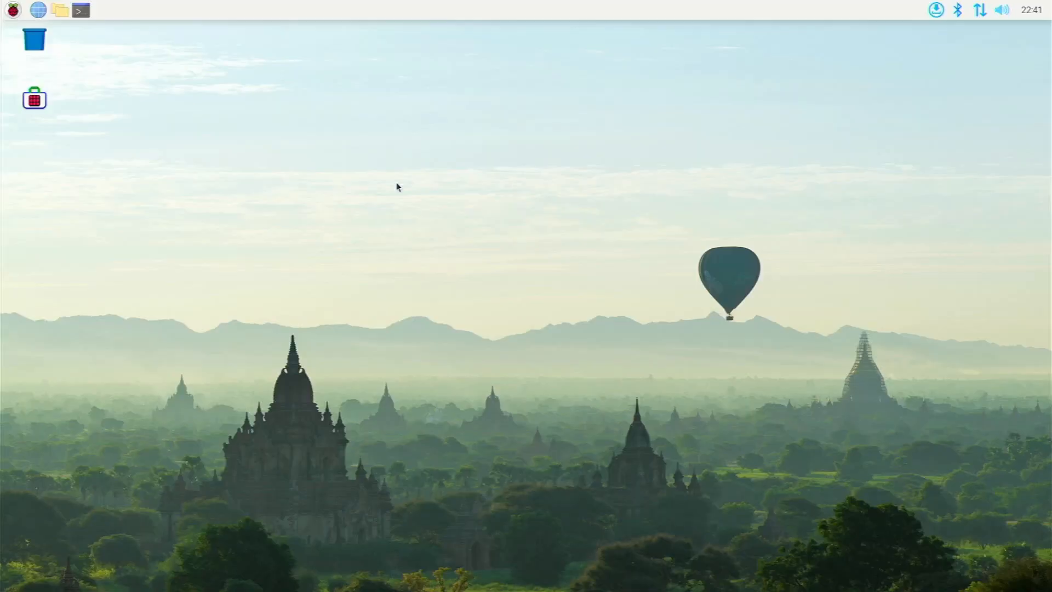
mouse_move(338, 173)
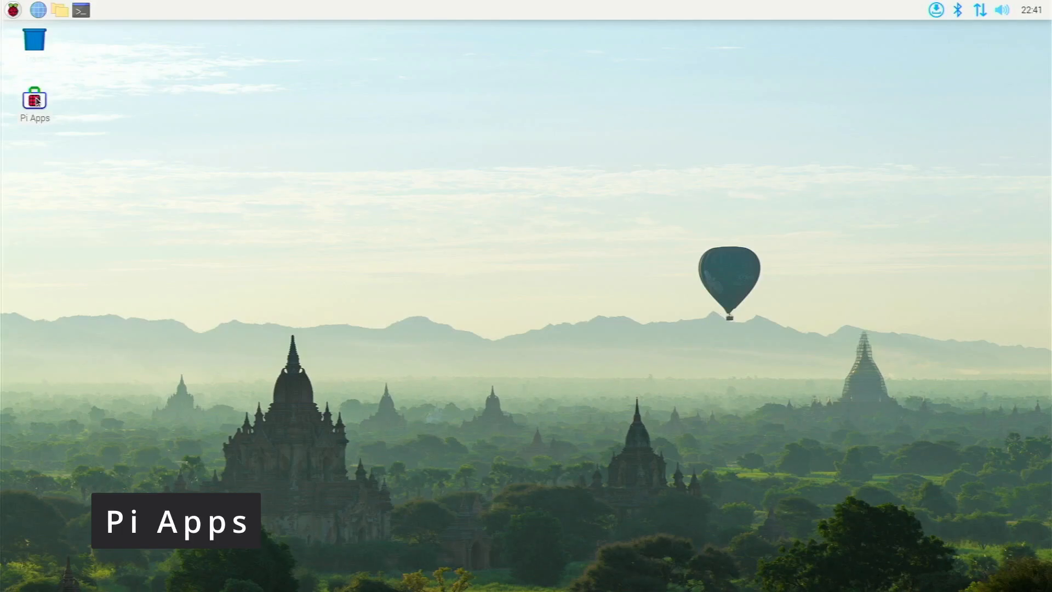
double_click(36, 98)
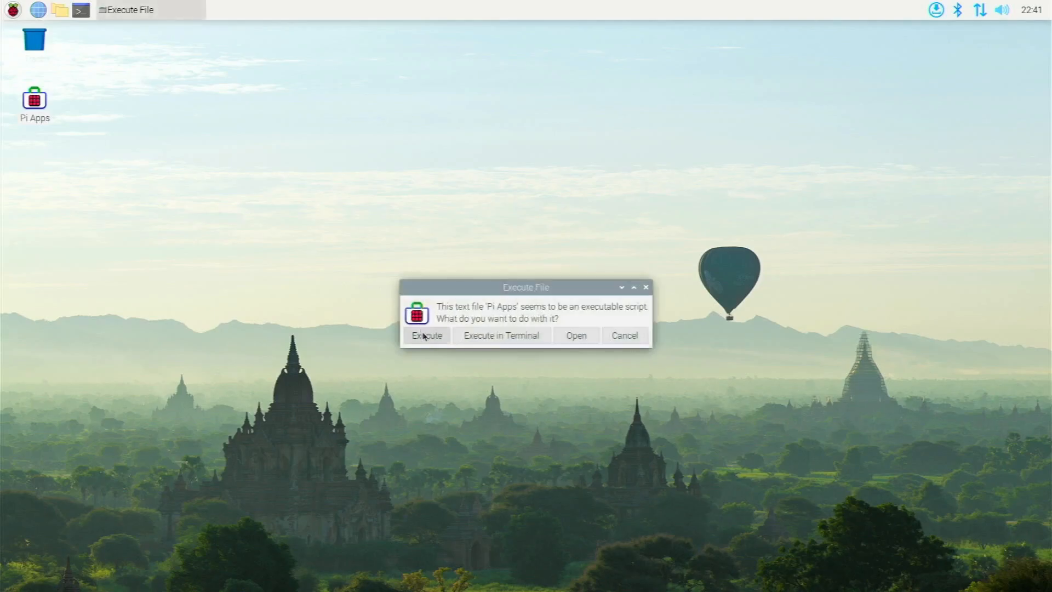
click(426, 335)
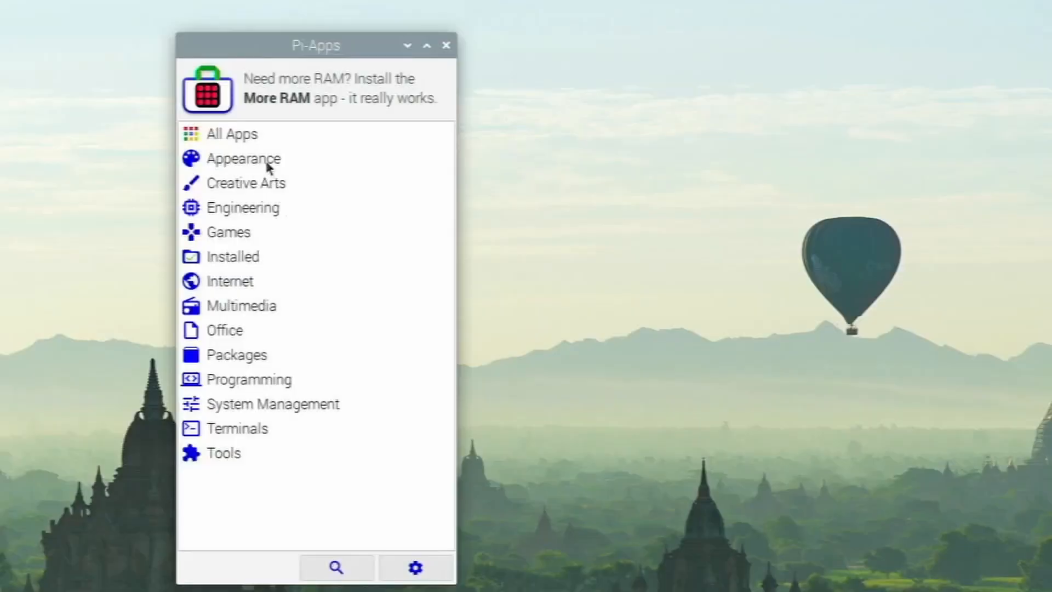
mouse_move(231, 133)
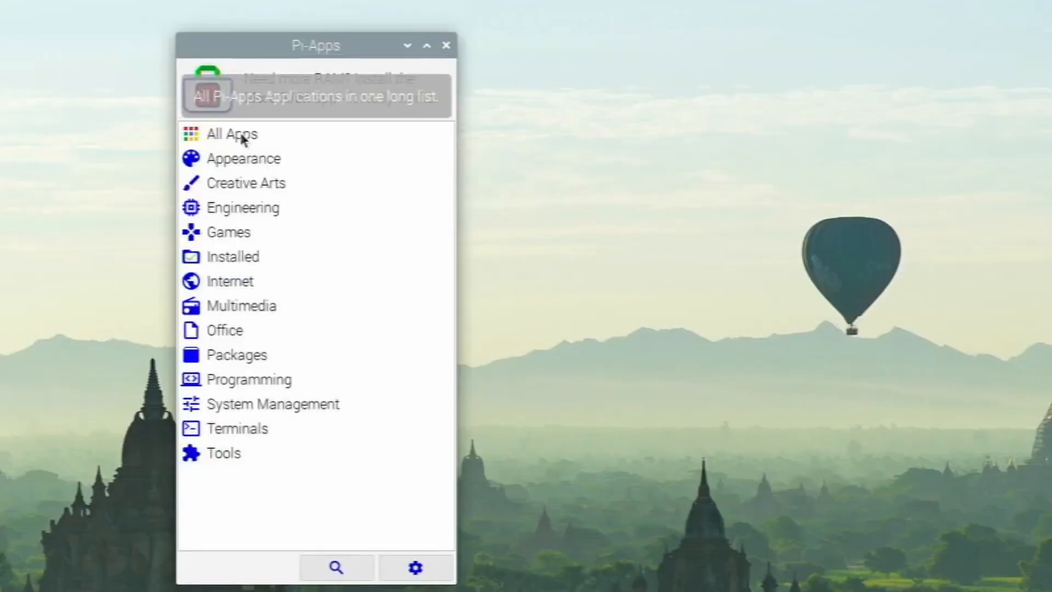
Show All Apps, scroll down the list and select Microsoft Teams.
click(231, 134)
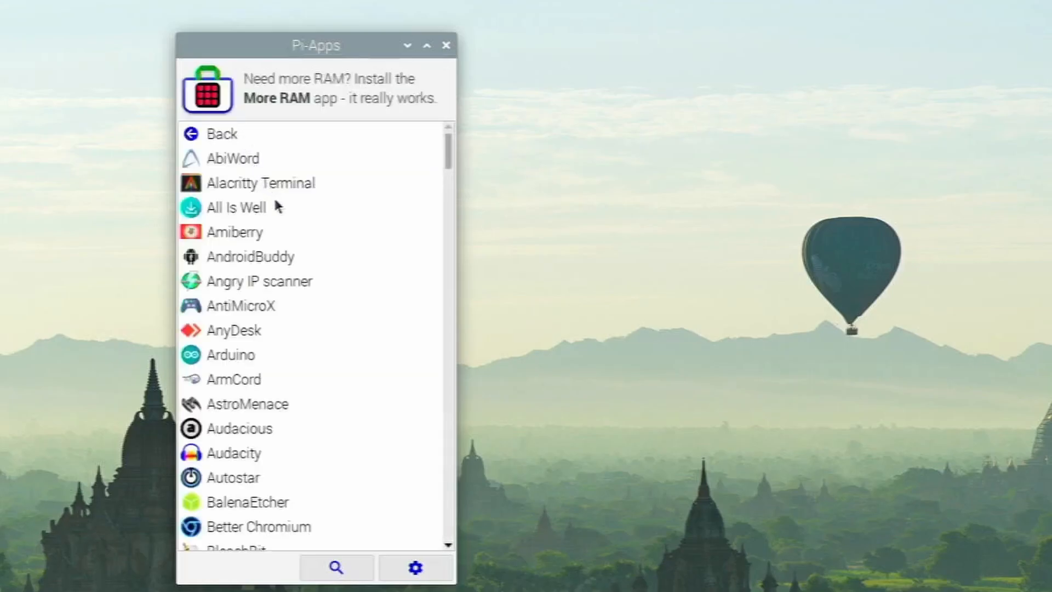
scroll(down, 3)
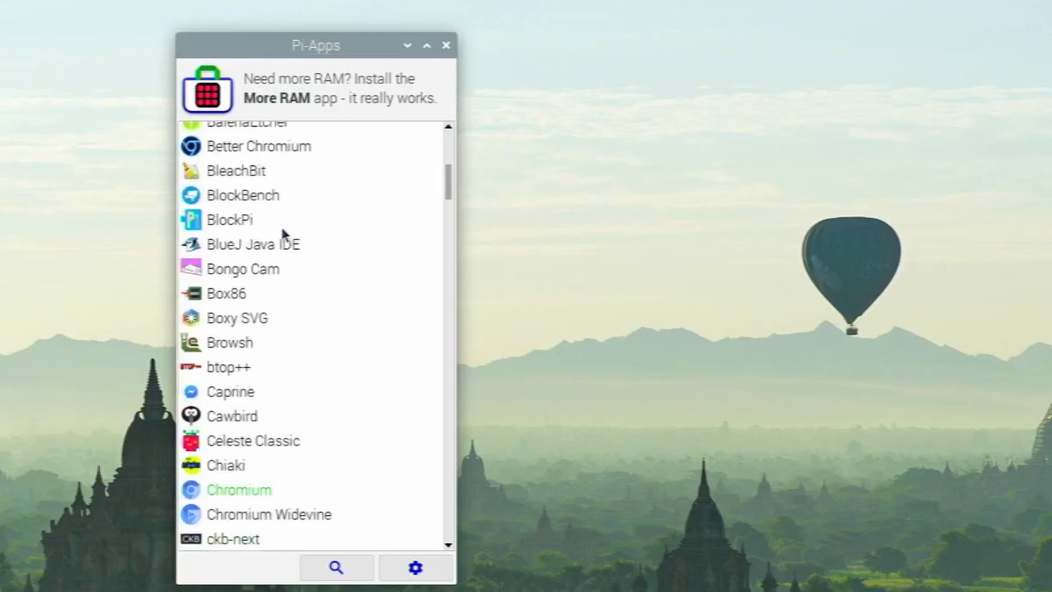
scroll(down, 3)
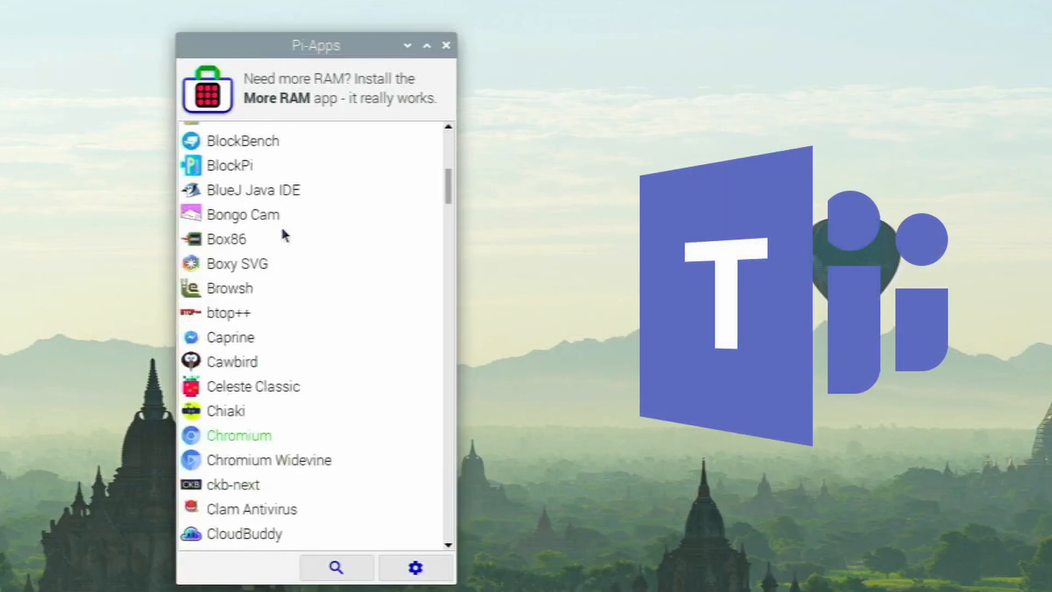
scroll(down, 3)
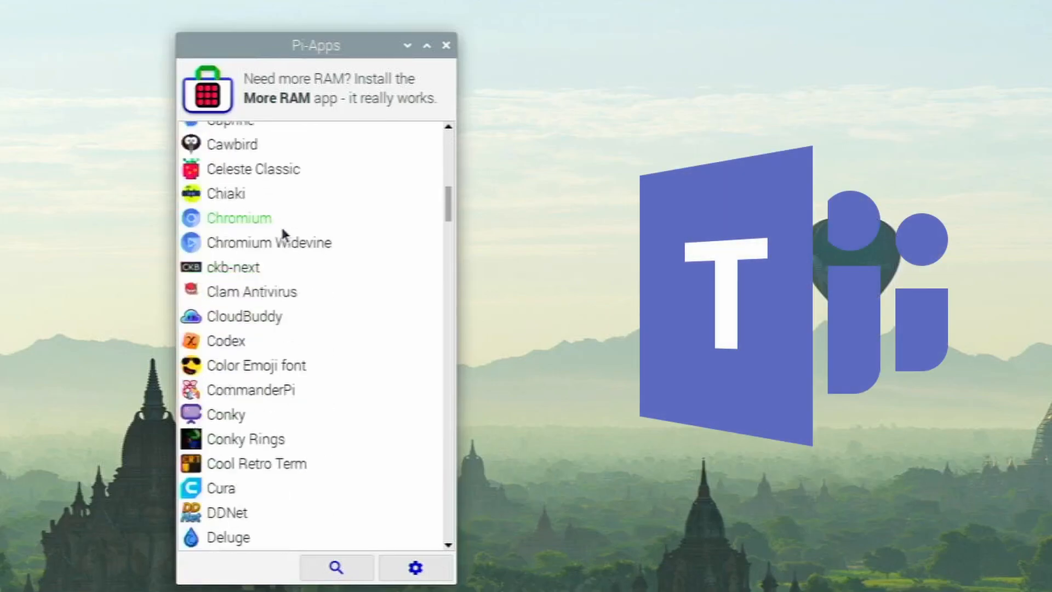
scroll(down, 3)
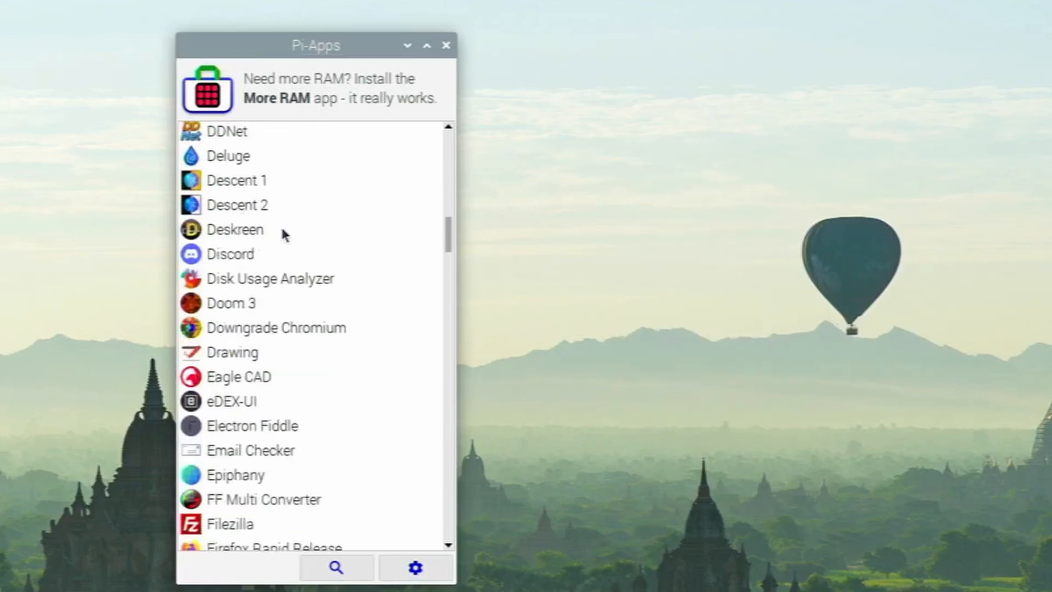
scroll(down, 3)
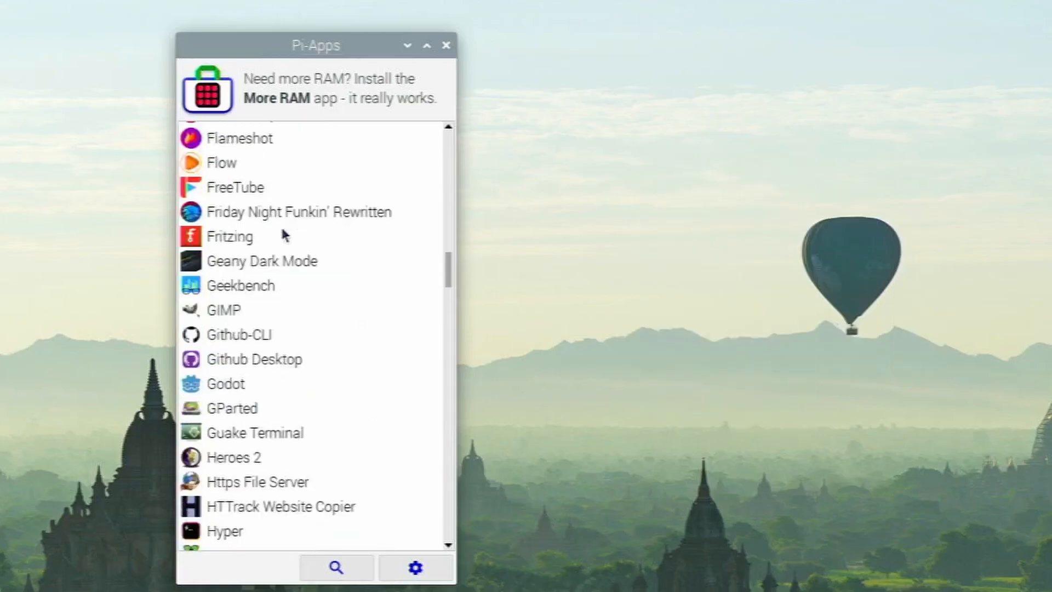
scroll(down, 3)
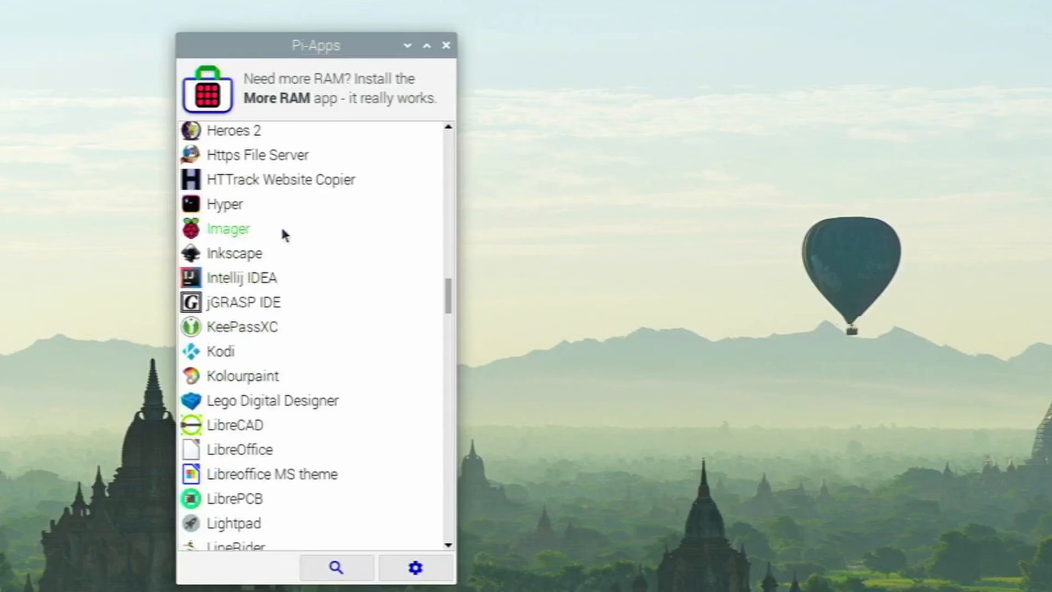
scroll(down, 3)
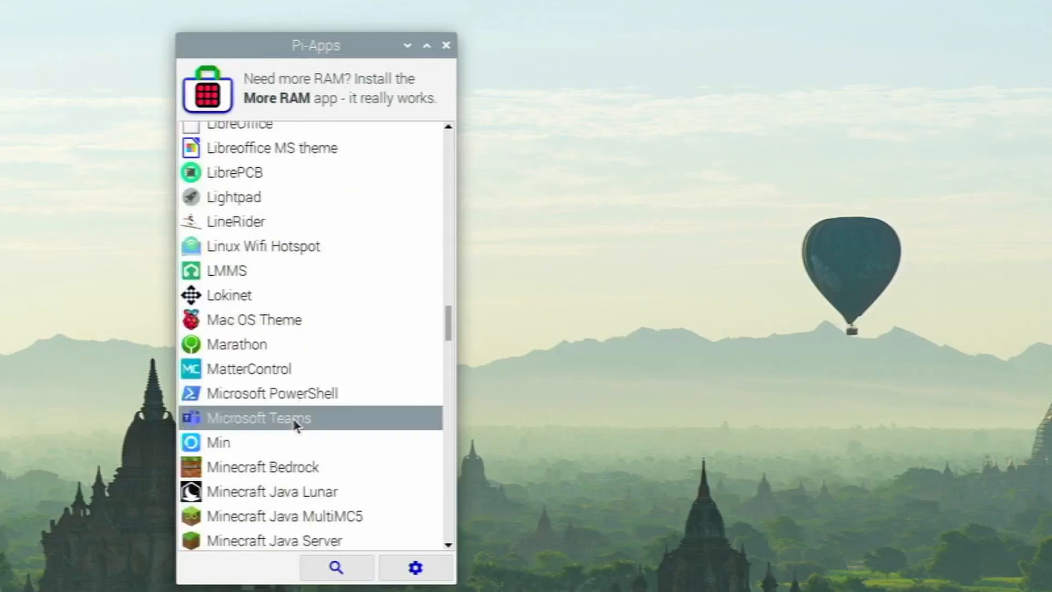
click(258, 418)
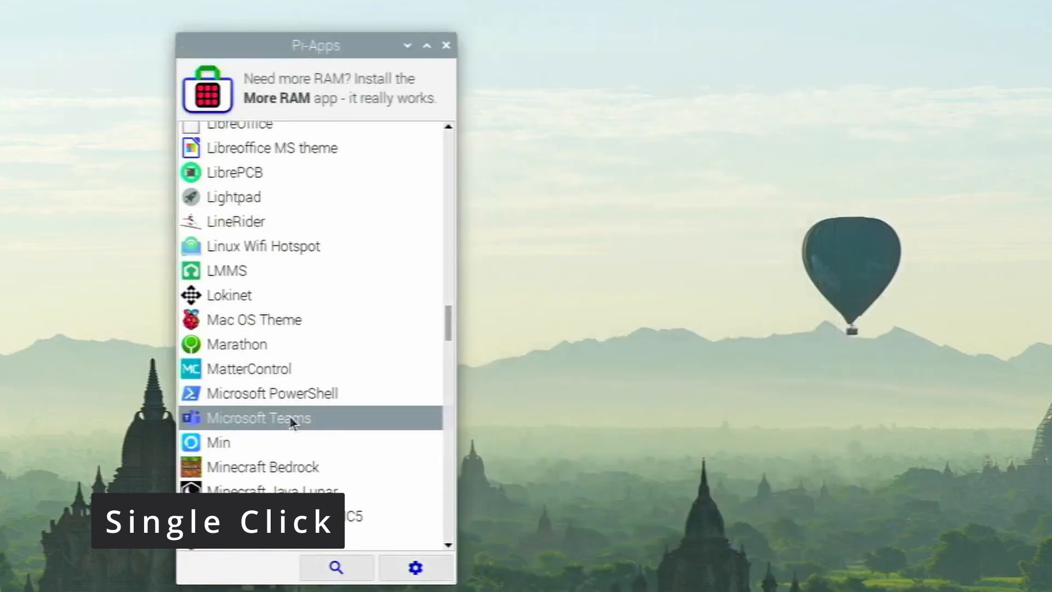
Open Microsoft Teams' details and install it until the output reports success.
click(257, 418)
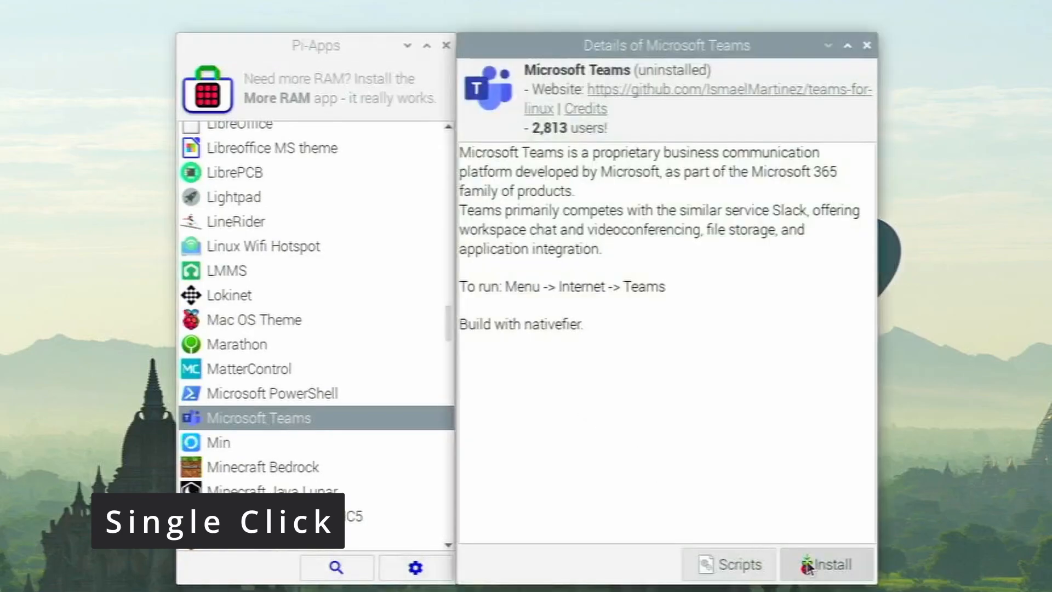
click(830, 563)
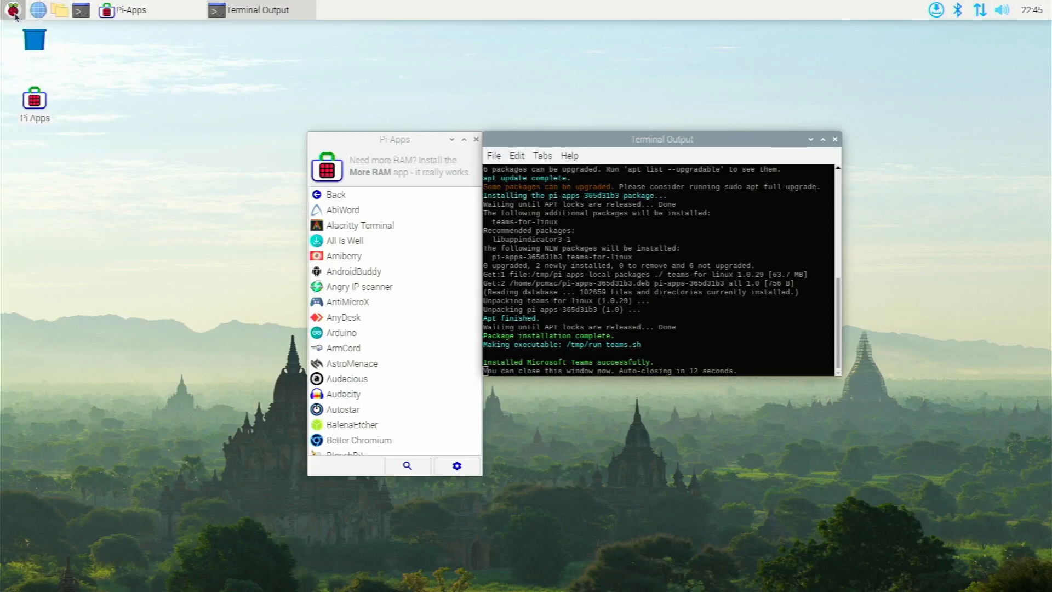
Open the Raspberry menu to find Internet > Teams for Linux.
click(12, 9)
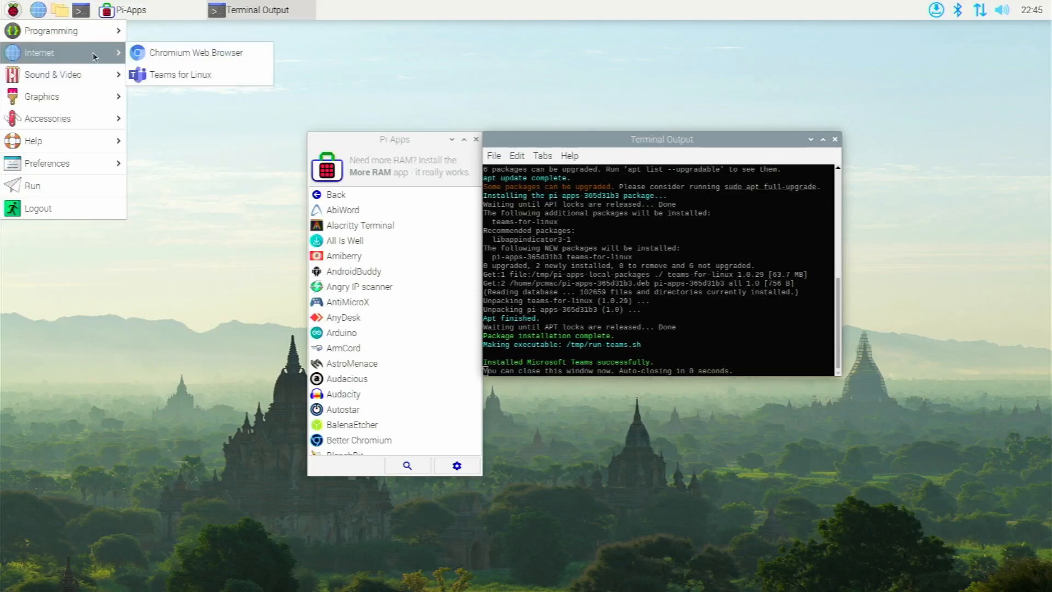
mouse_move(180, 74)
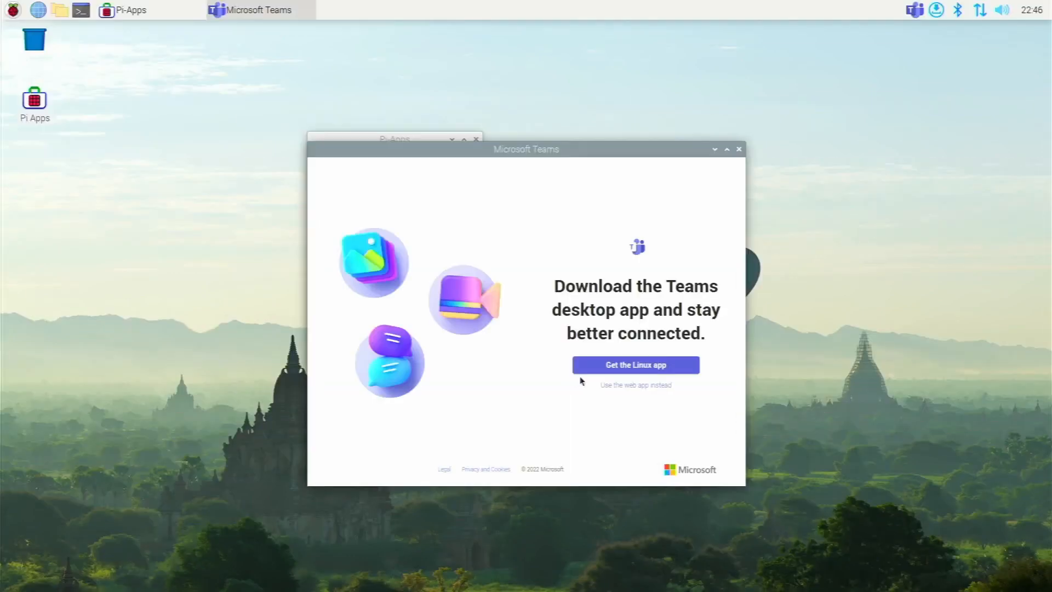
mouse_move(635, 384)
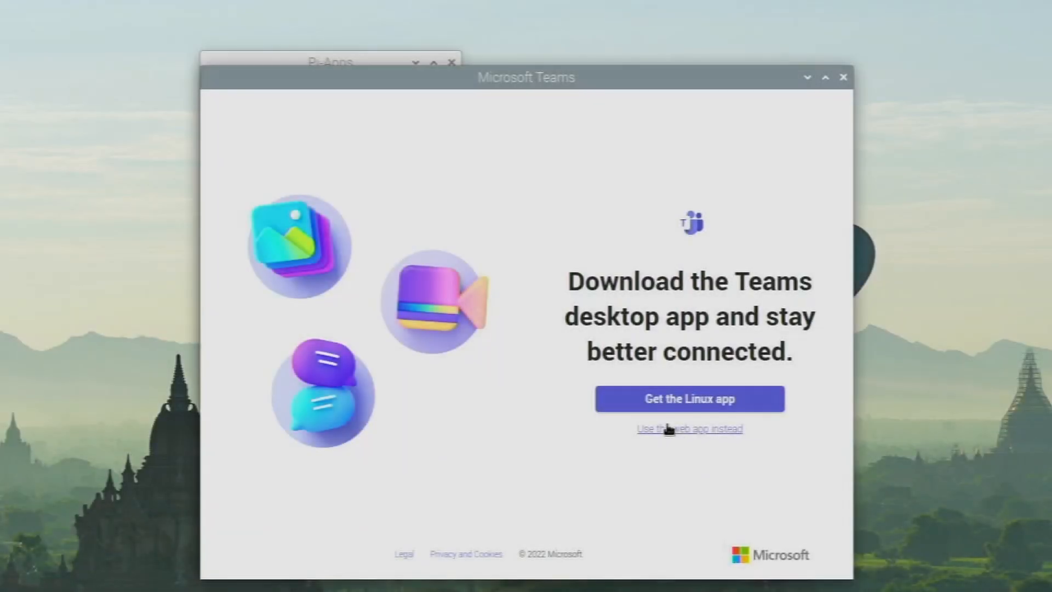
Choose 'Use the web app instead' to reach the Welcome to Teams chat page.
click(689, 428)
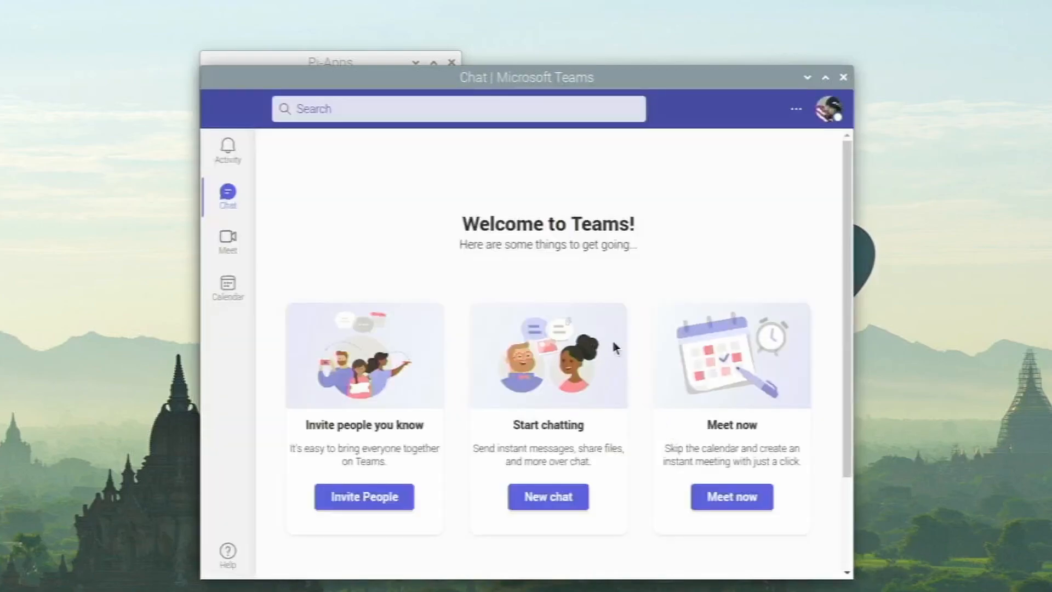
mouse_move(642, 285)
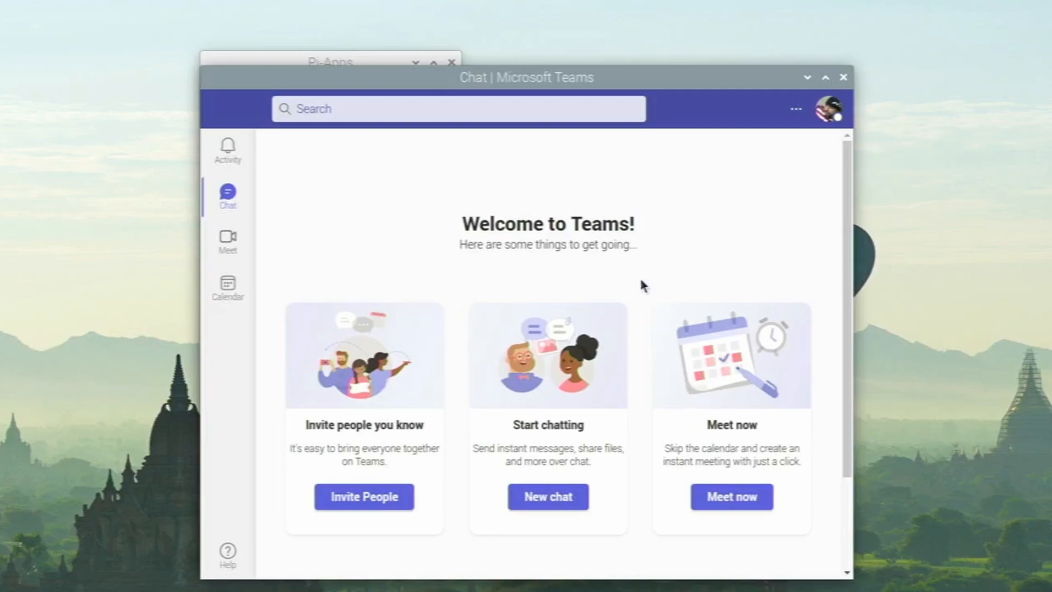
mouse_move(634, 266)
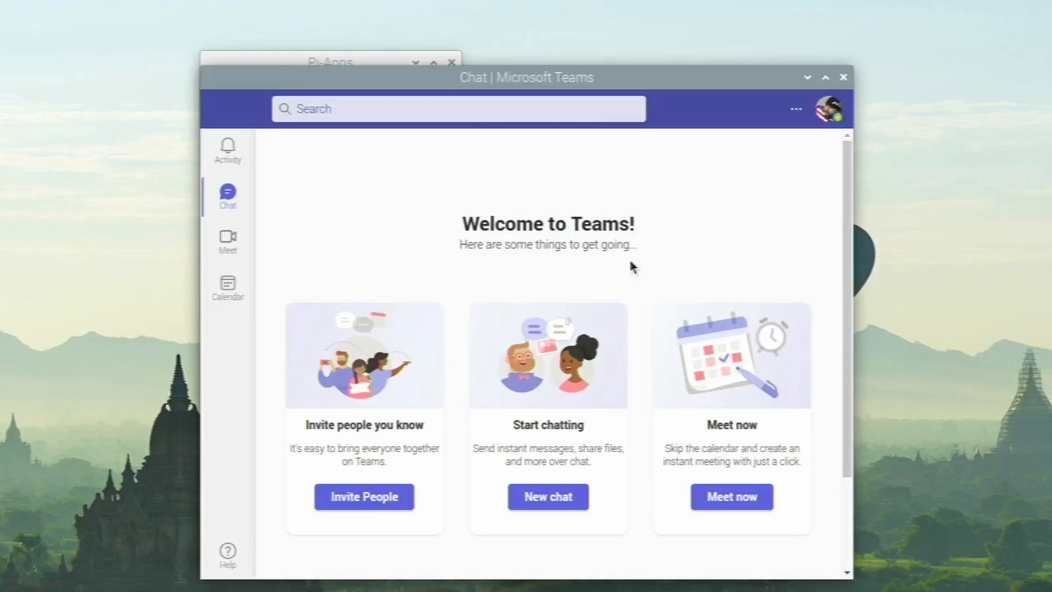
mouse_move(804, 94)
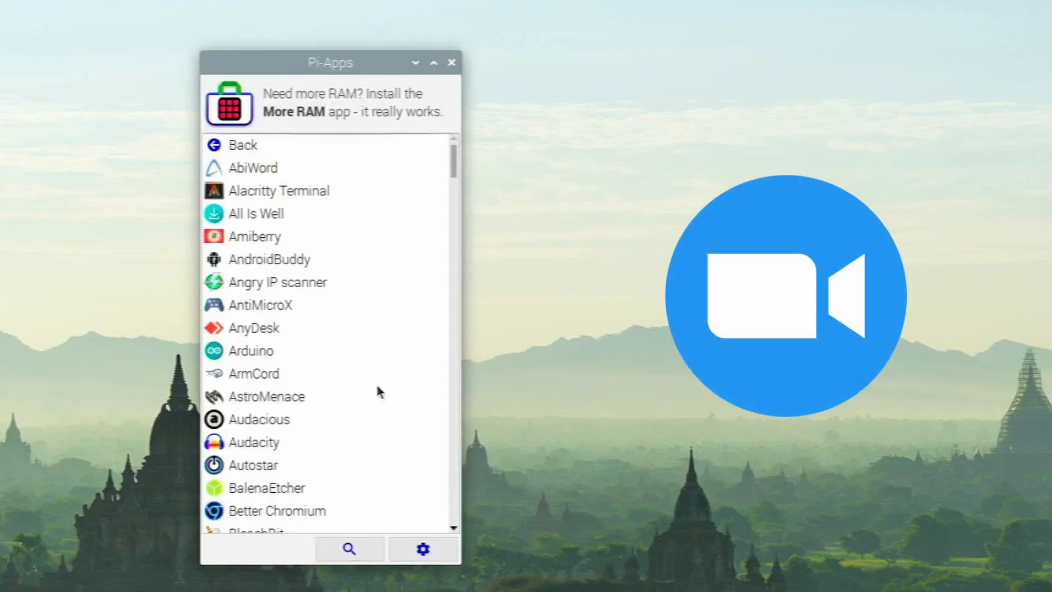
Scroll down the All Apps list to reach Zoom's entry.
scroll(down, 3)
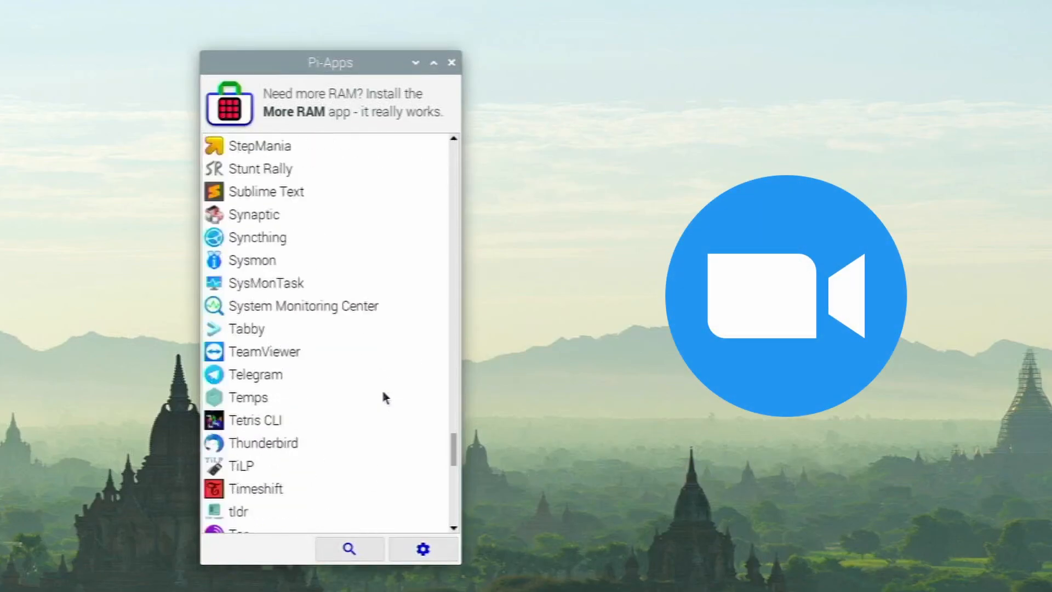
scroll(down, 3)
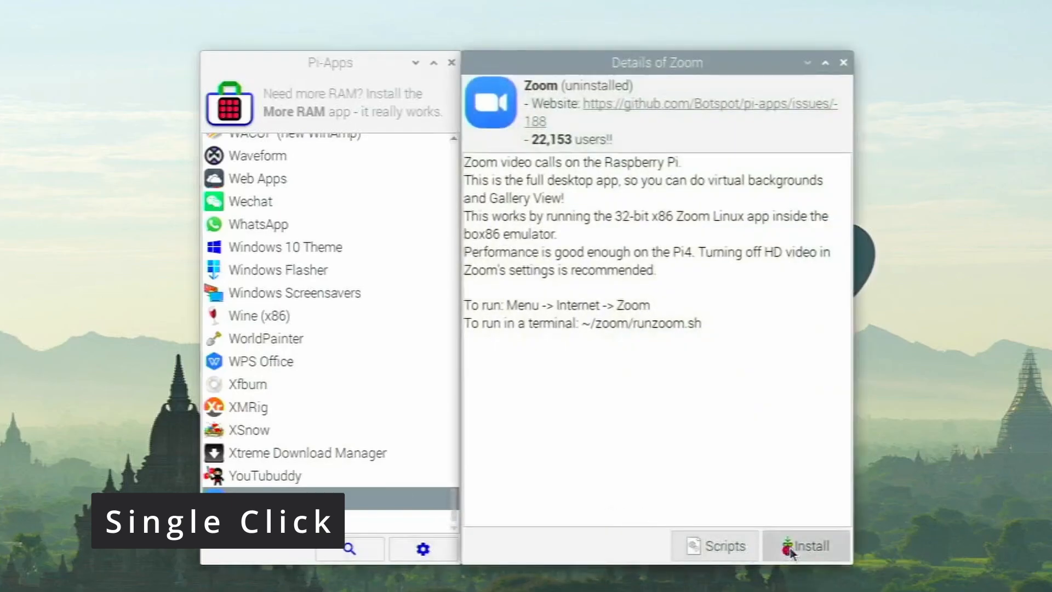
Install Zoom with its box86 dependency, following the log until 'Installed Zoom successfully'.
click(807, 545)
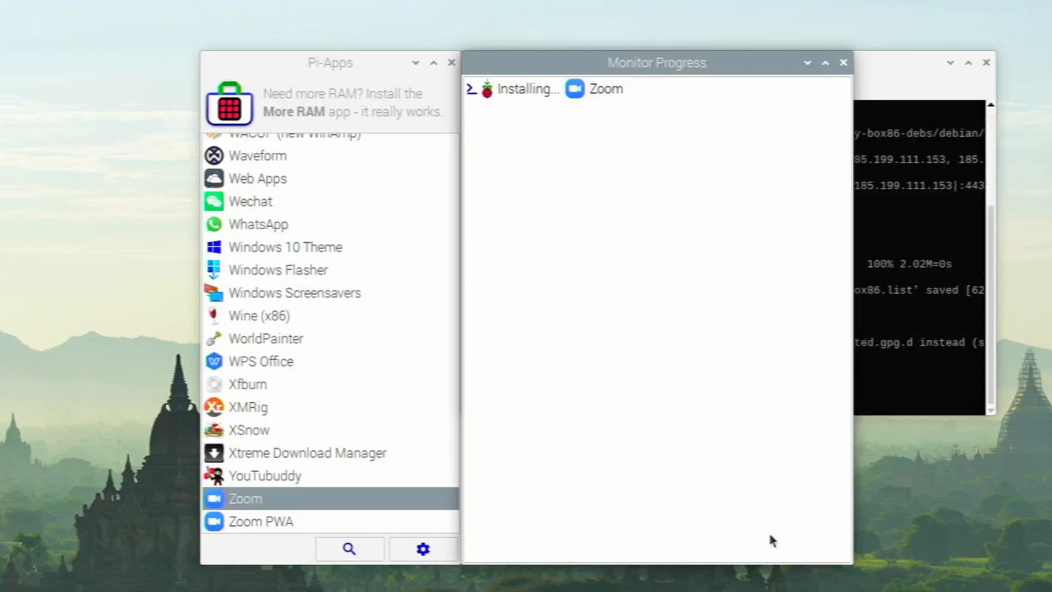
mouse_move(857, 216)
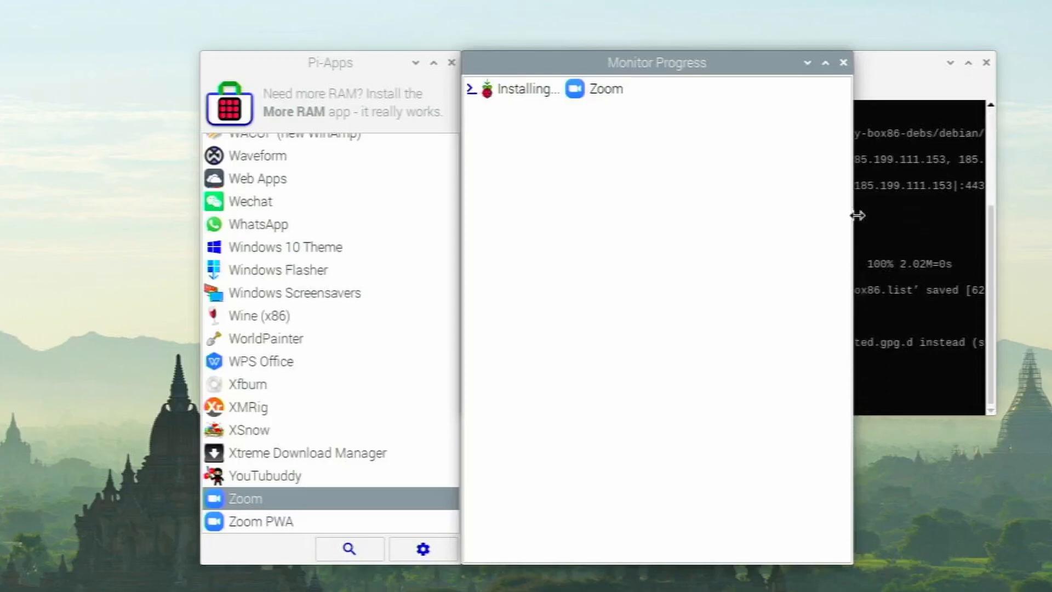
mouse_move(884, 94)
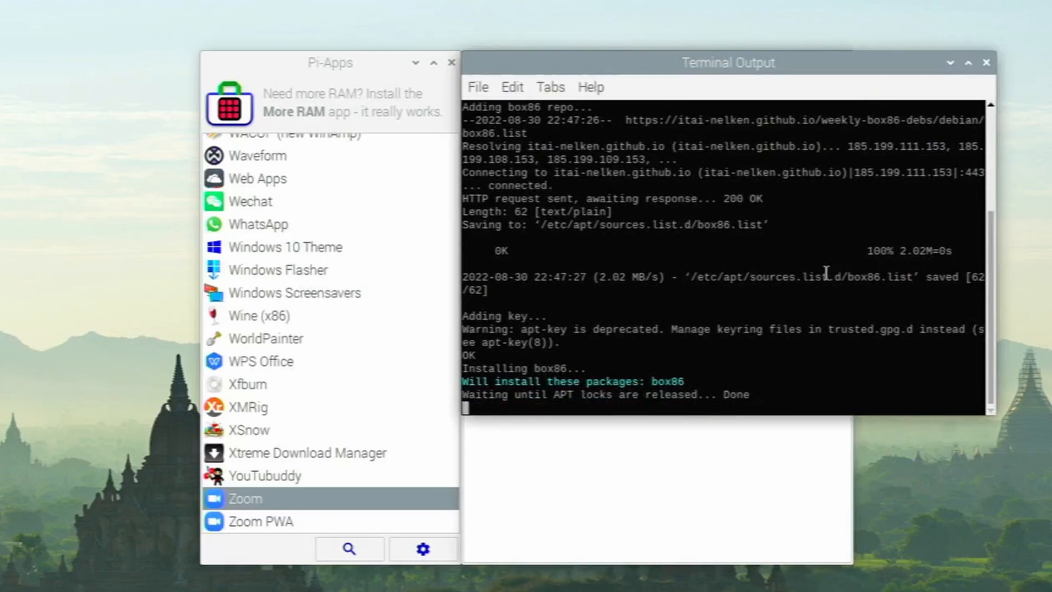
scroll(down, 3)
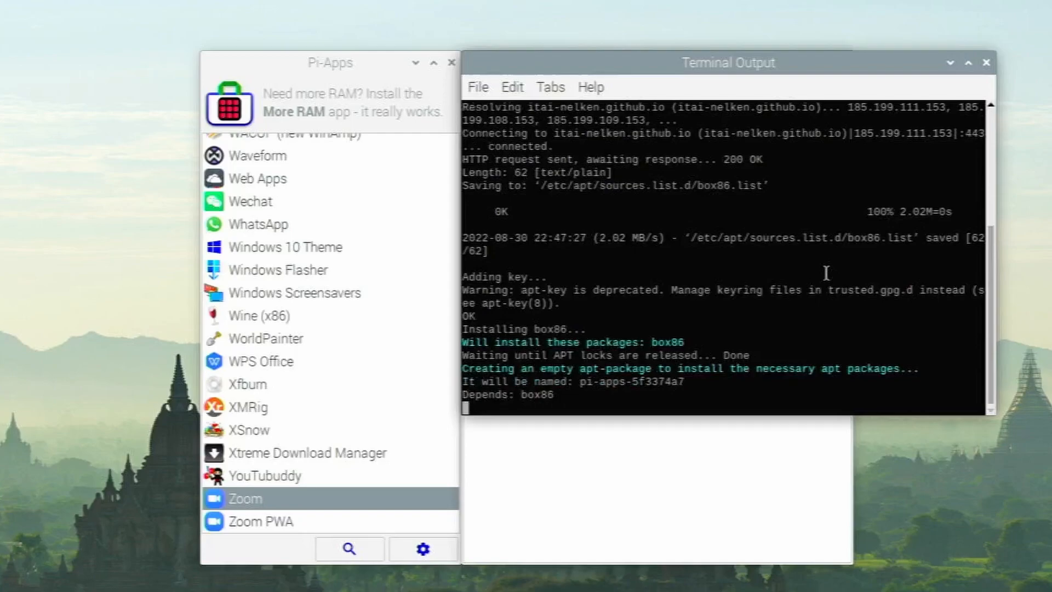
scroll(down, 3)
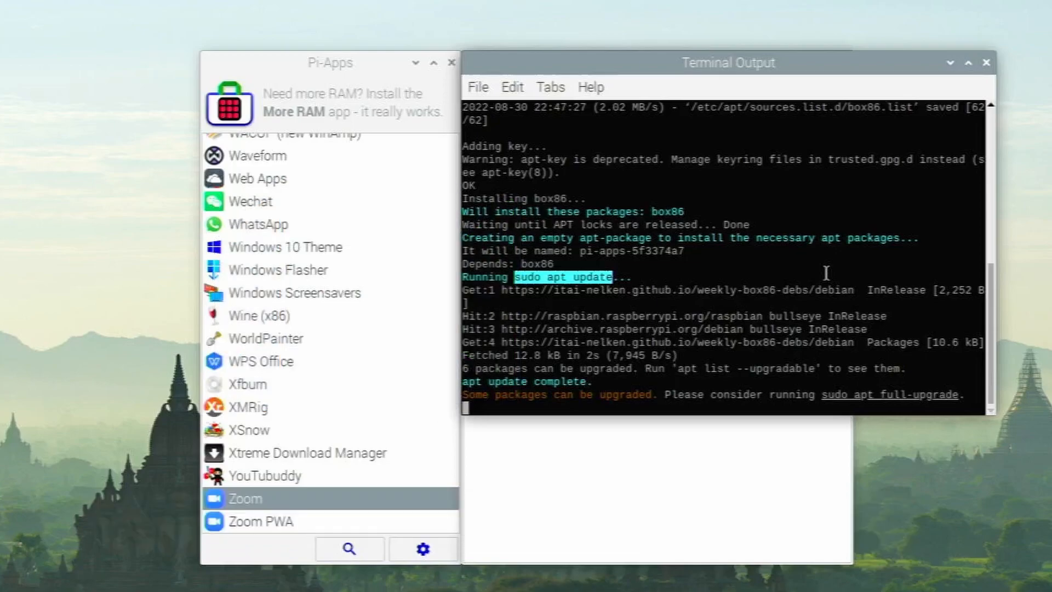
scroll(down, 3)
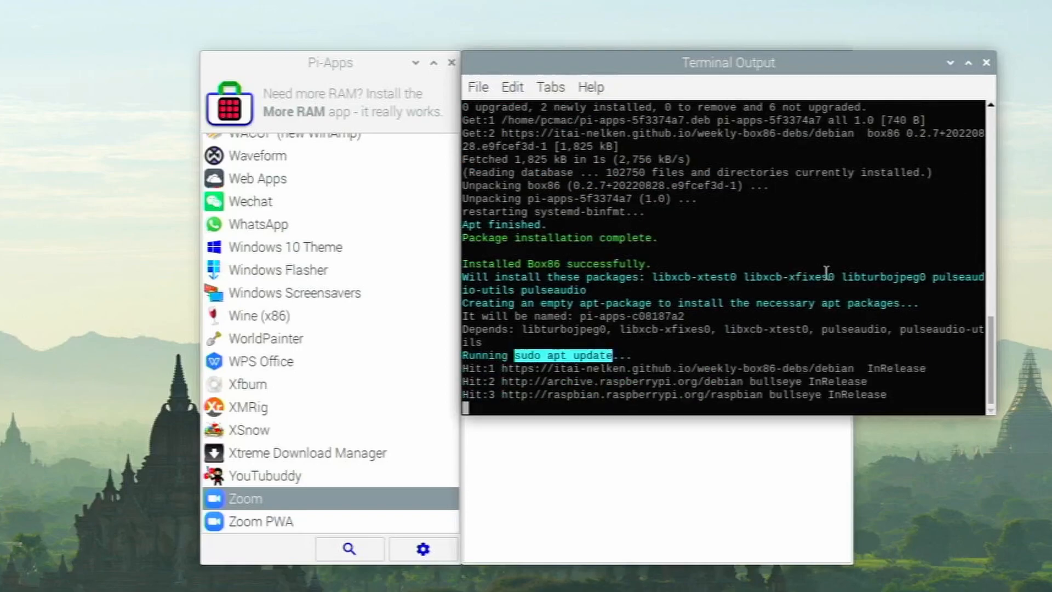
scroll(down, 3)
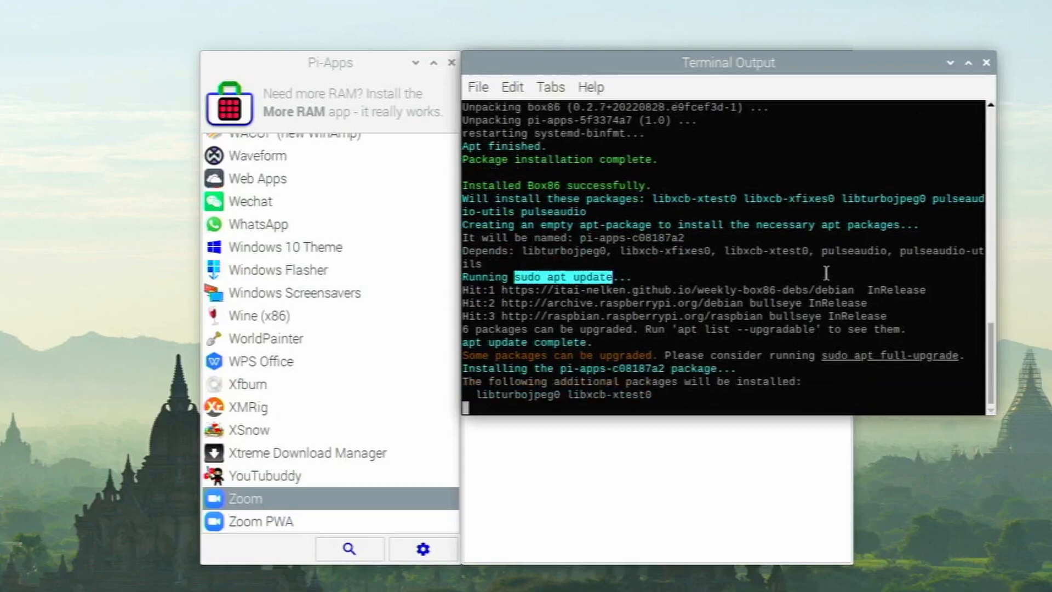
scroll(down, 3)
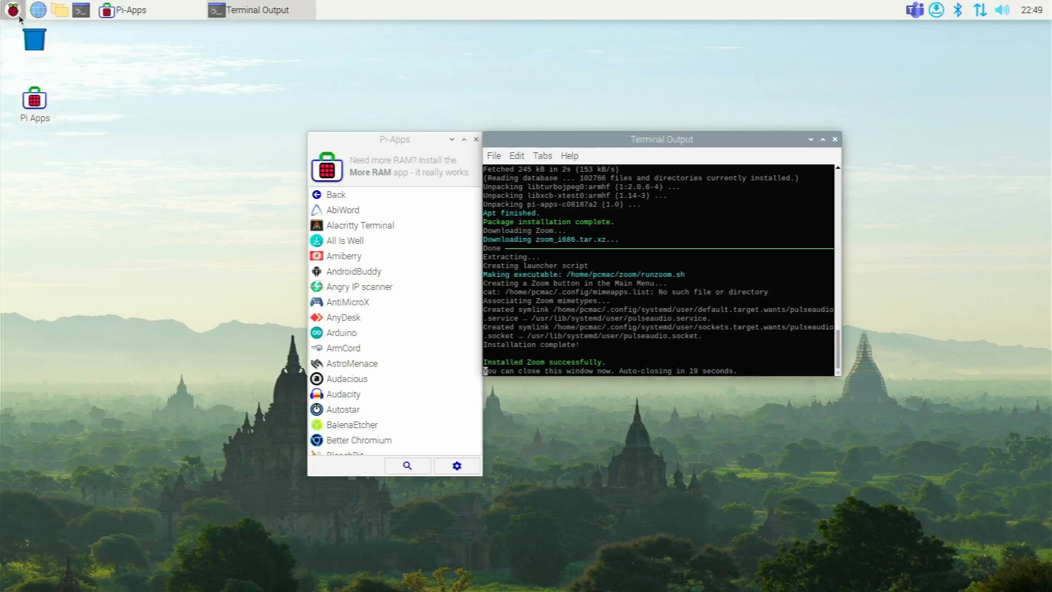
Launch Zoom from the Raspberry menu's Internet section.
click(11, 10)
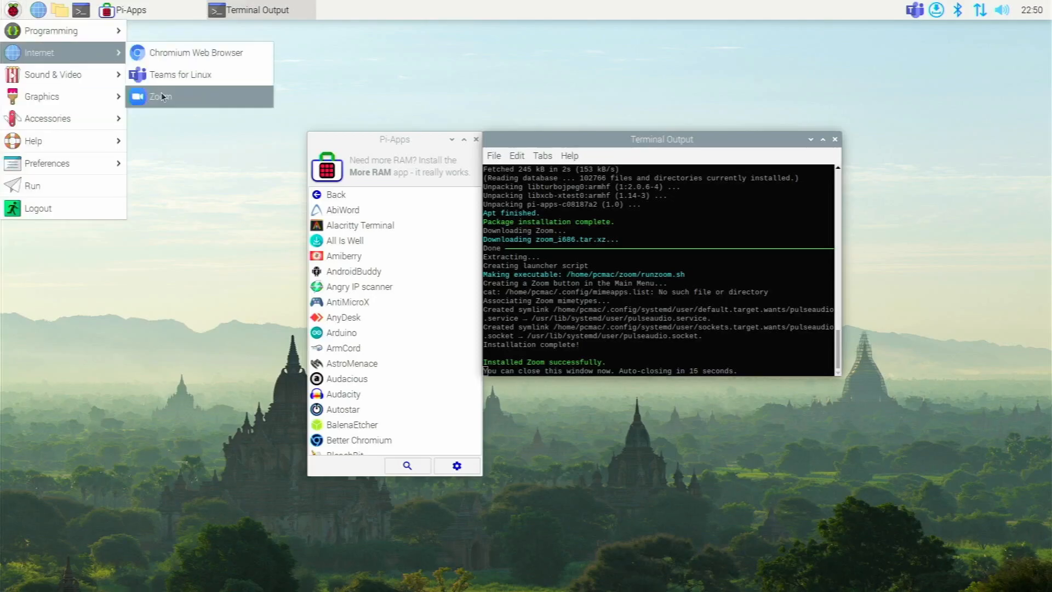
click(161, 96)
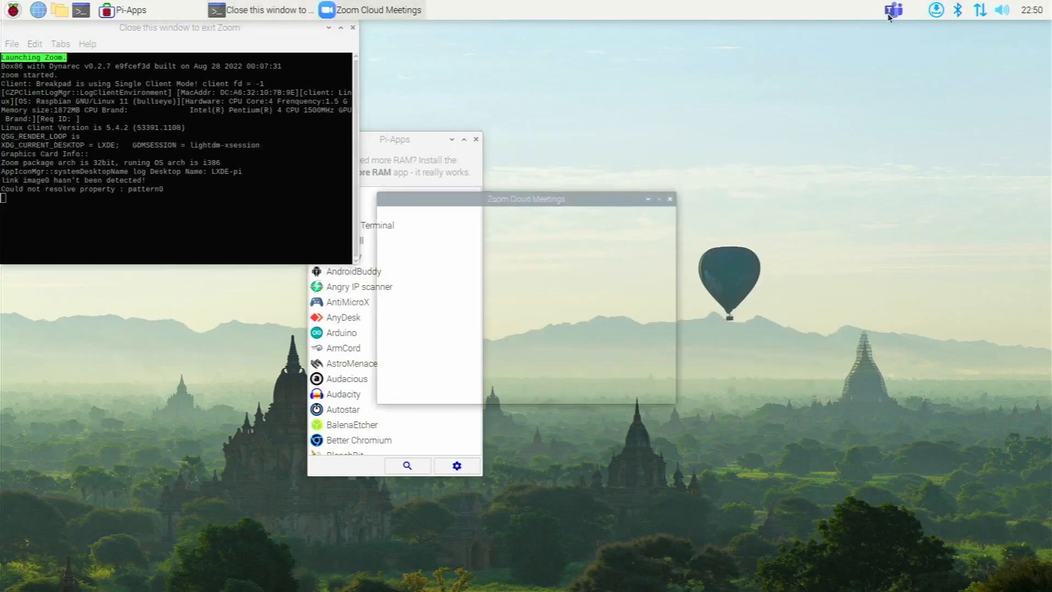
mouse_move(894, 10)
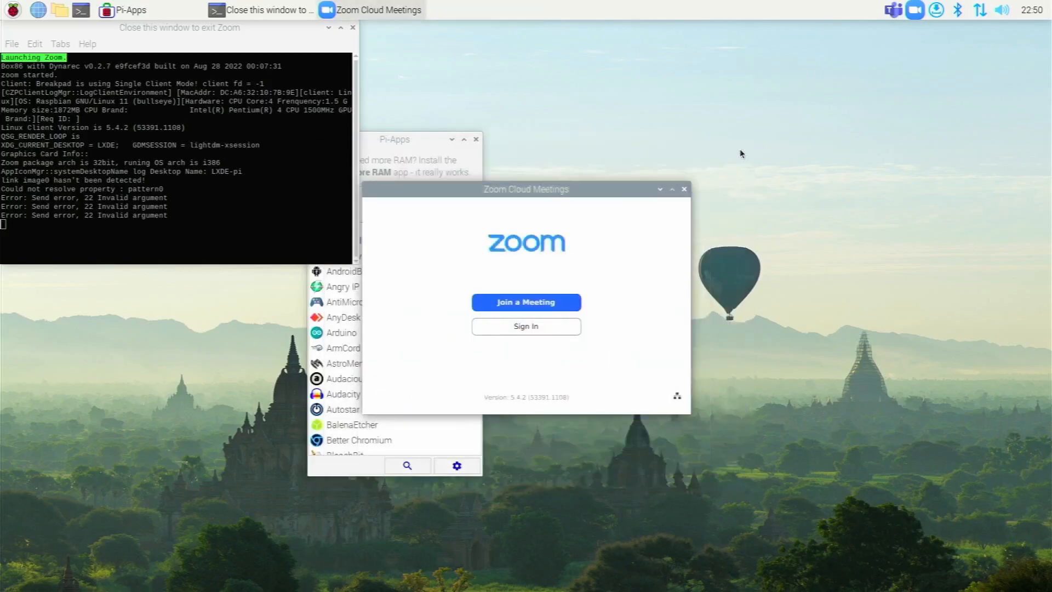
mouse_move(892, 22)
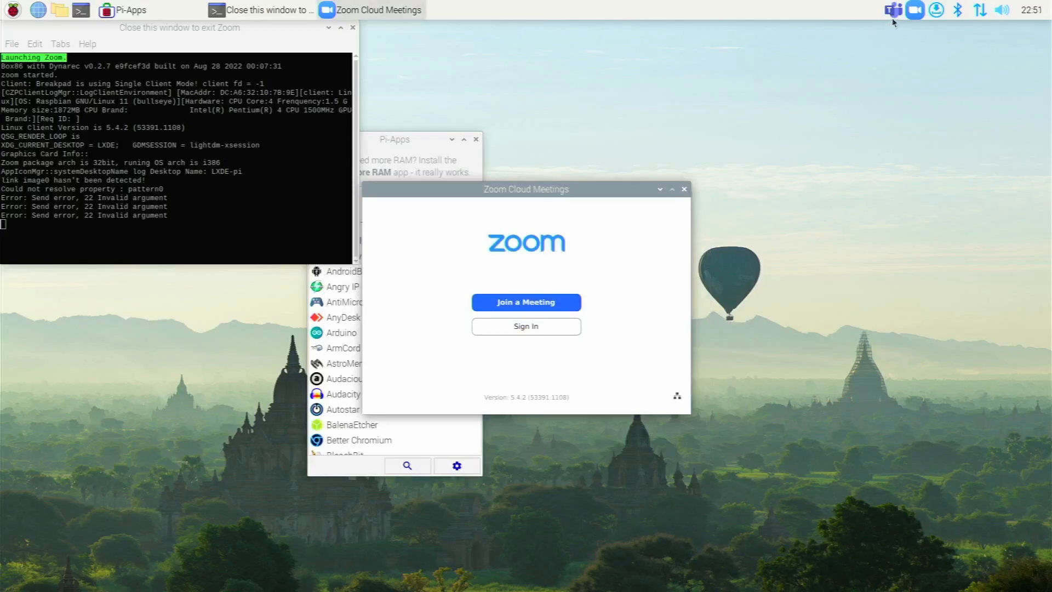
mouse_move(591, 308)
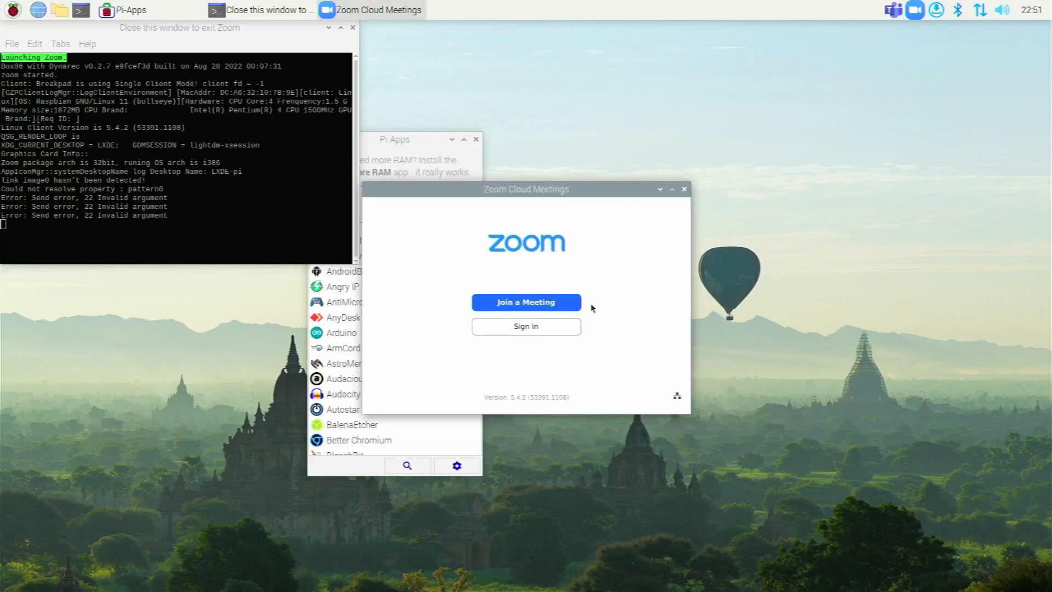
Open Zoom's sign-in page, then close the Zoom, Pi-Apps and terminal windows.
click(525, 325)
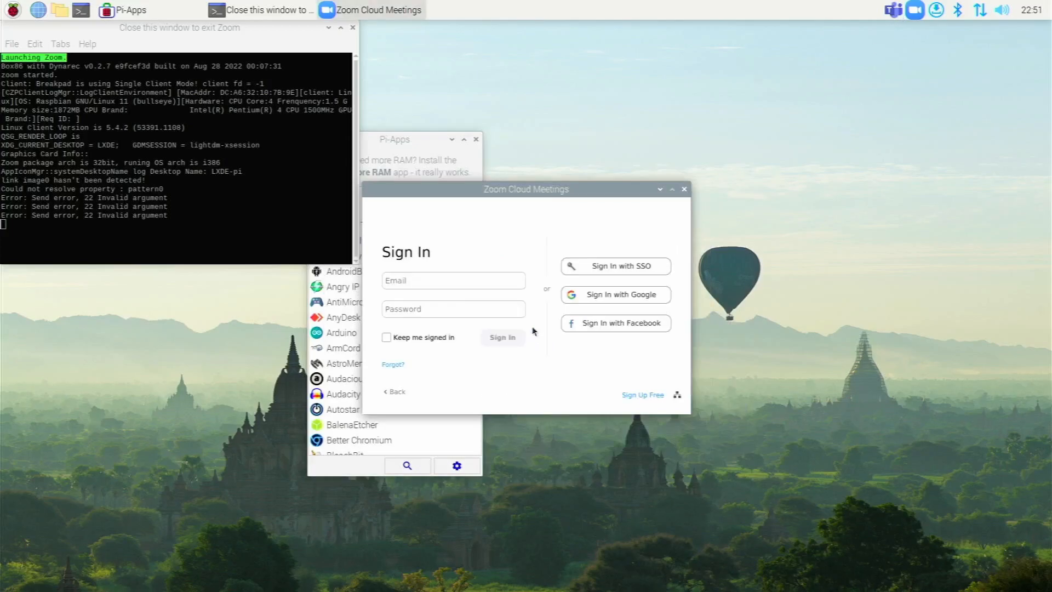
mouse_move(553, 296)
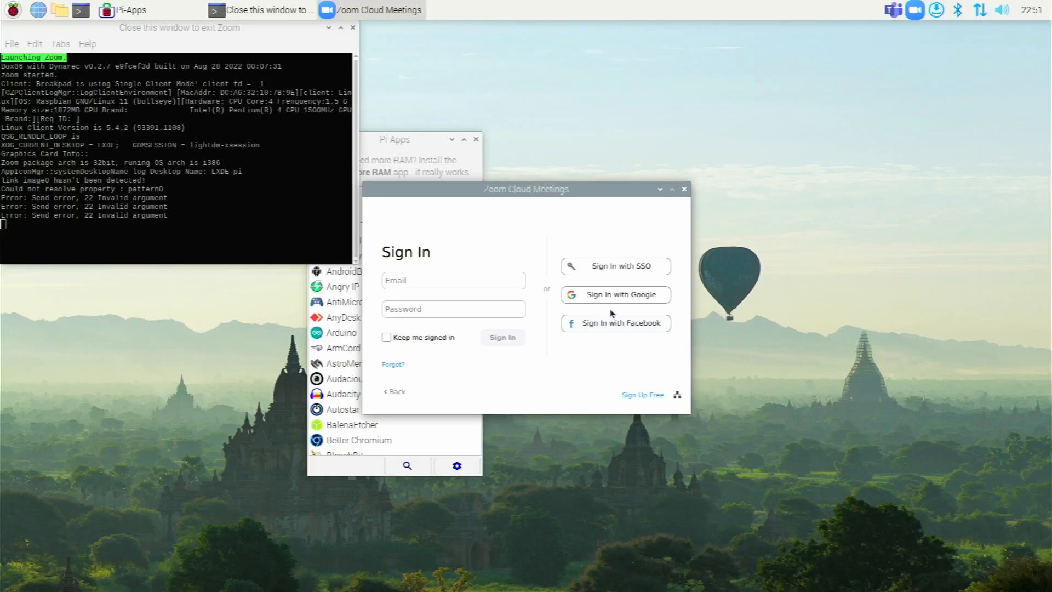
mouse_move(519, 251)
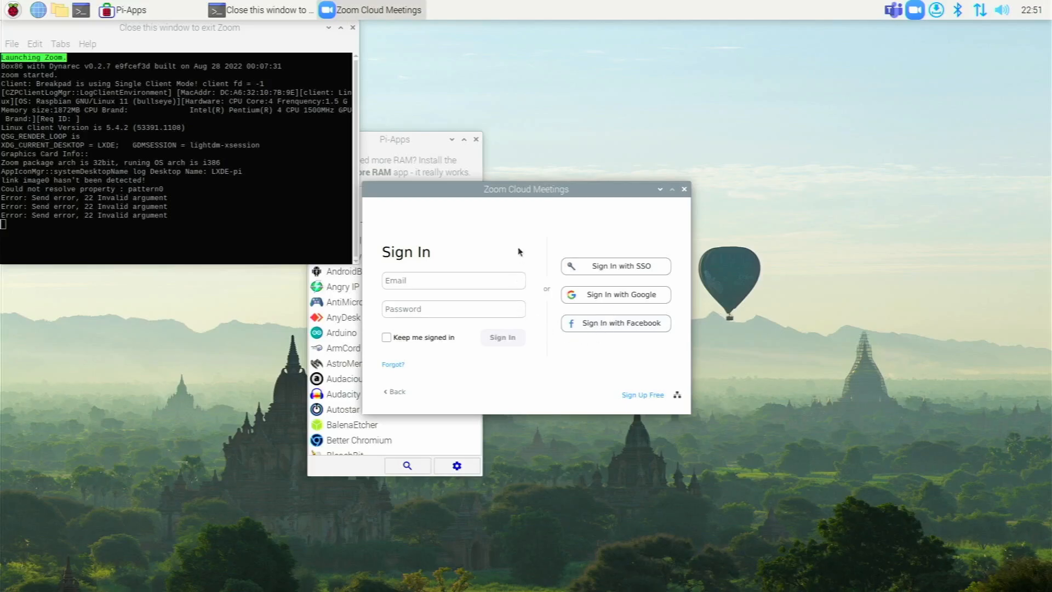
mouse_move(684, 193)
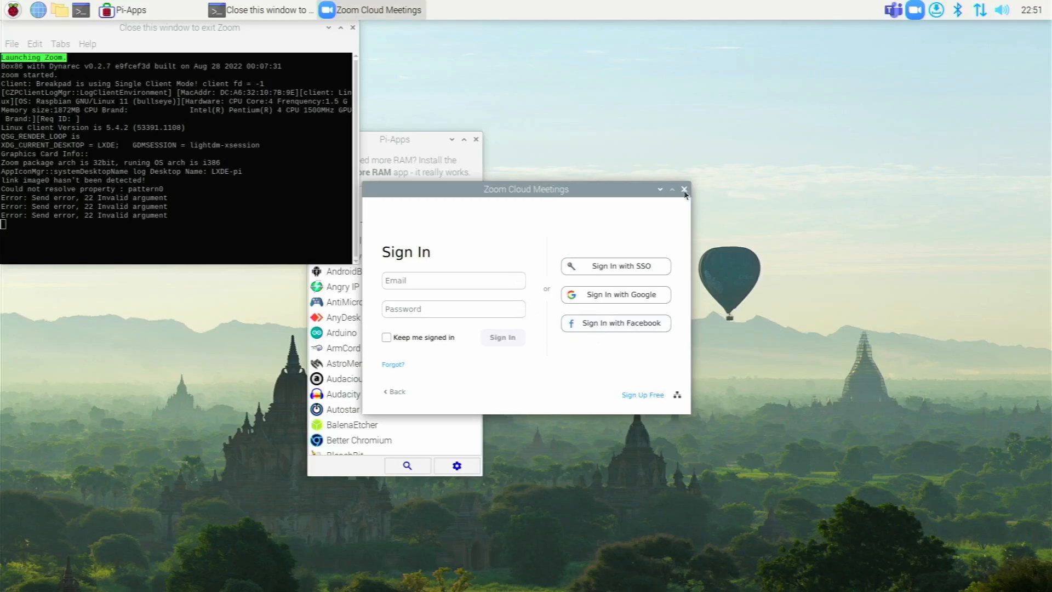
click(683, 188)
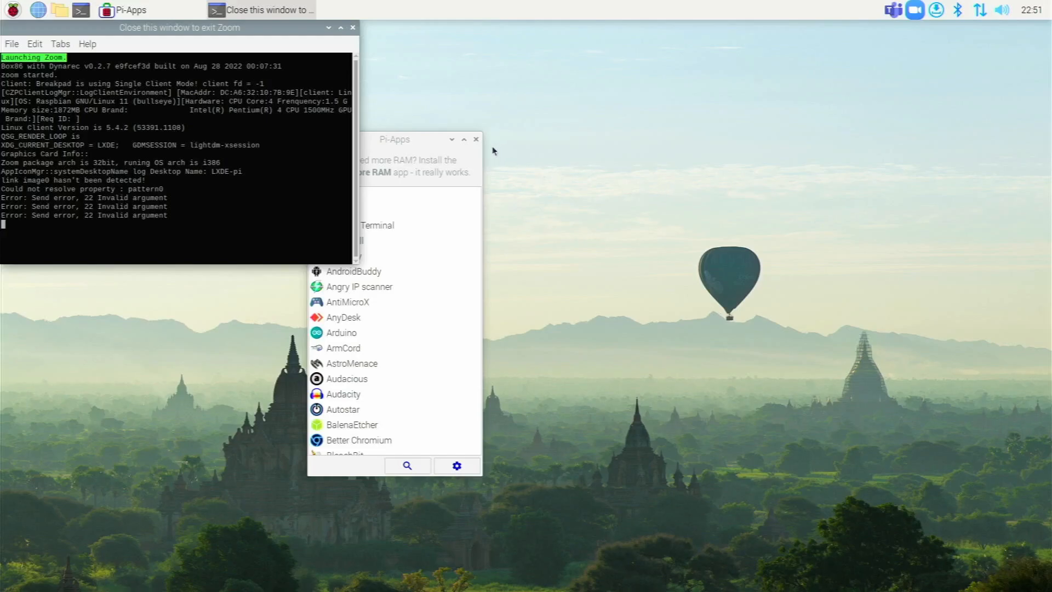
click(476, 138)
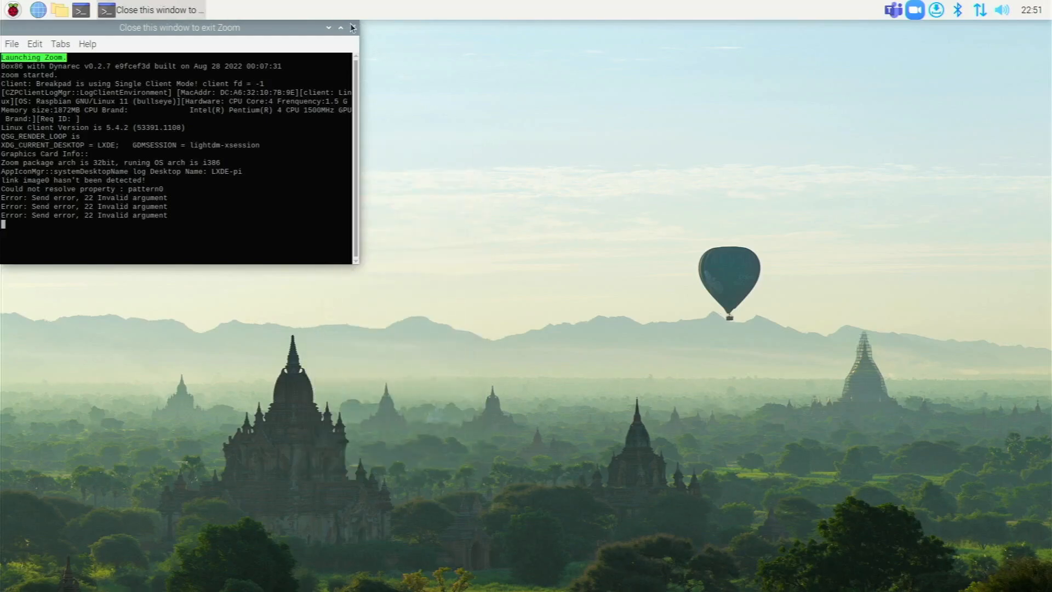
click(351, 27)
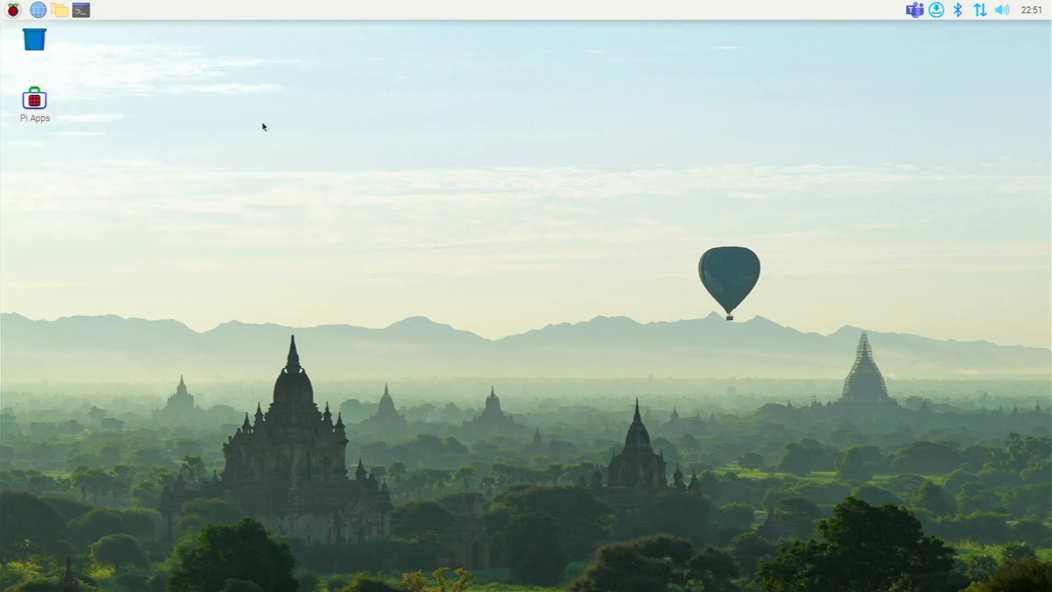
mouse_move(66, 126)
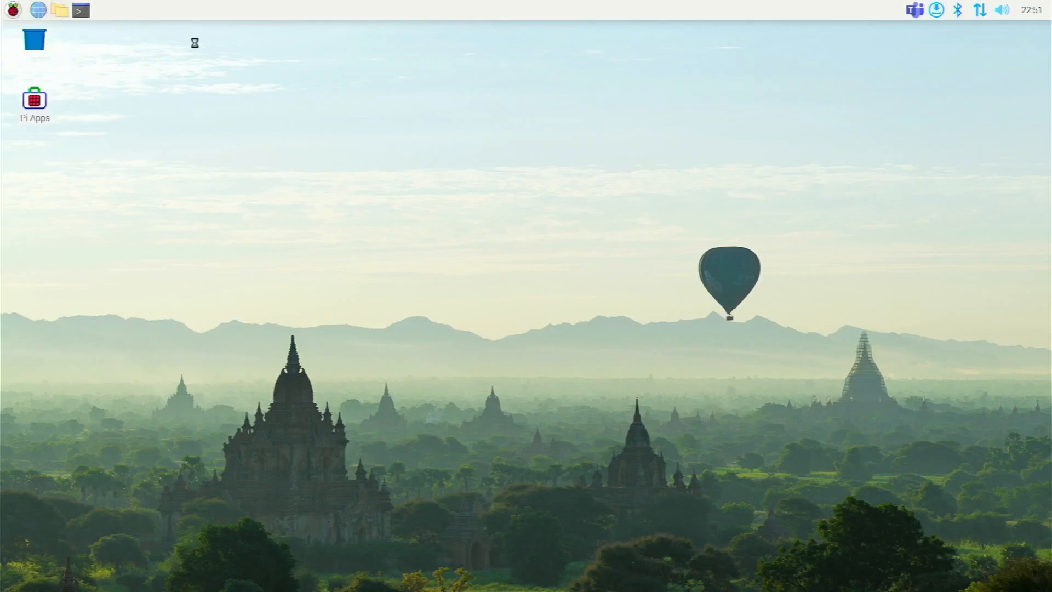
Search 'piapps' in Chromium and open the Pi Apps website result.
click(37, 9)
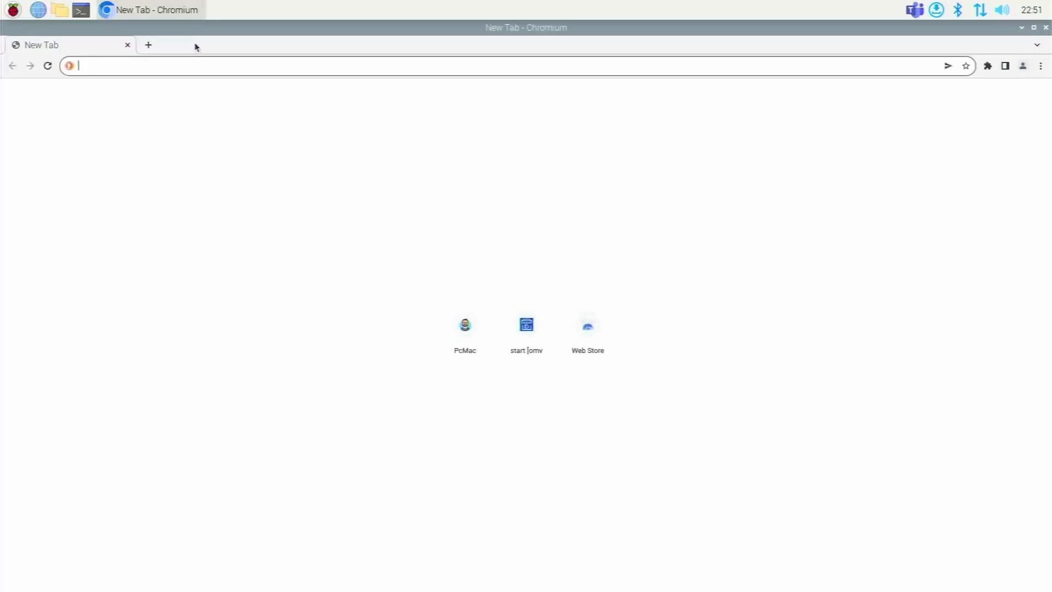
text(piapps&t=raspberrypi&ia=images)
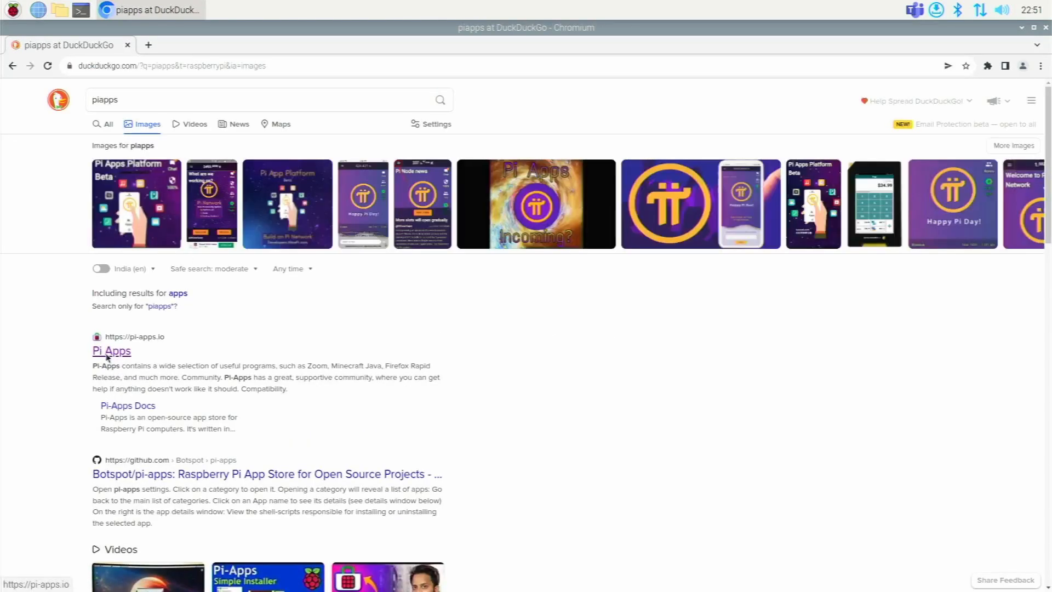
click(111, 350)
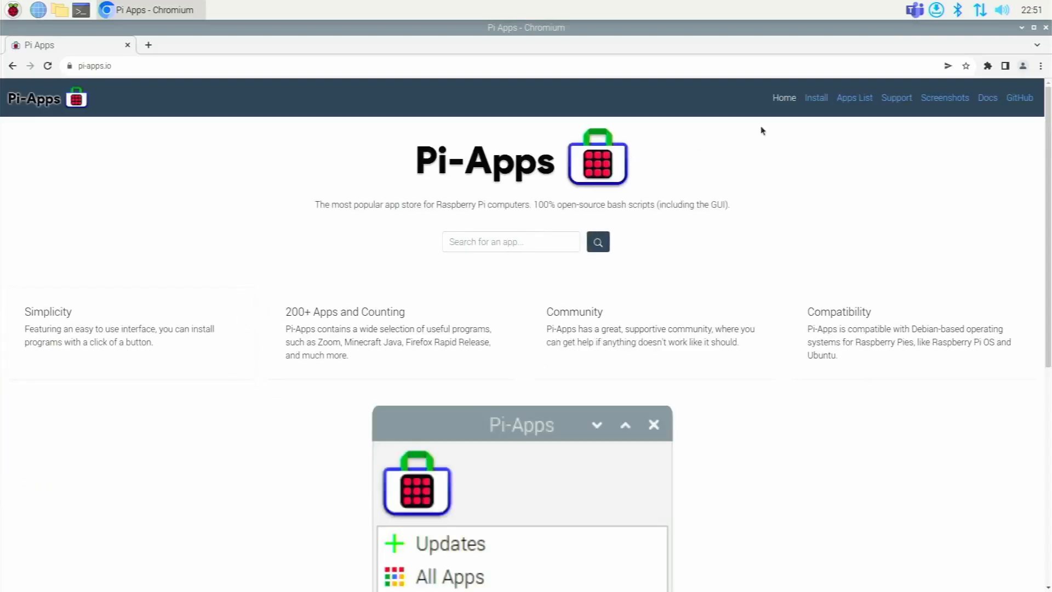
mouse_move(816, 97)
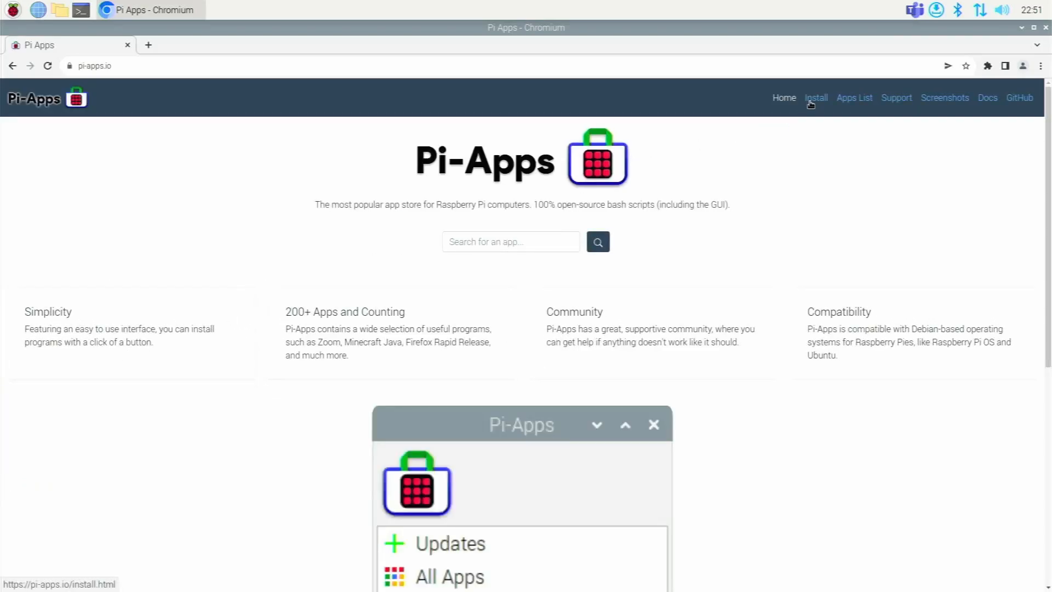
Show the Pi-Apps install page with its one-line install command, and open a terminal.
click(815, 98)
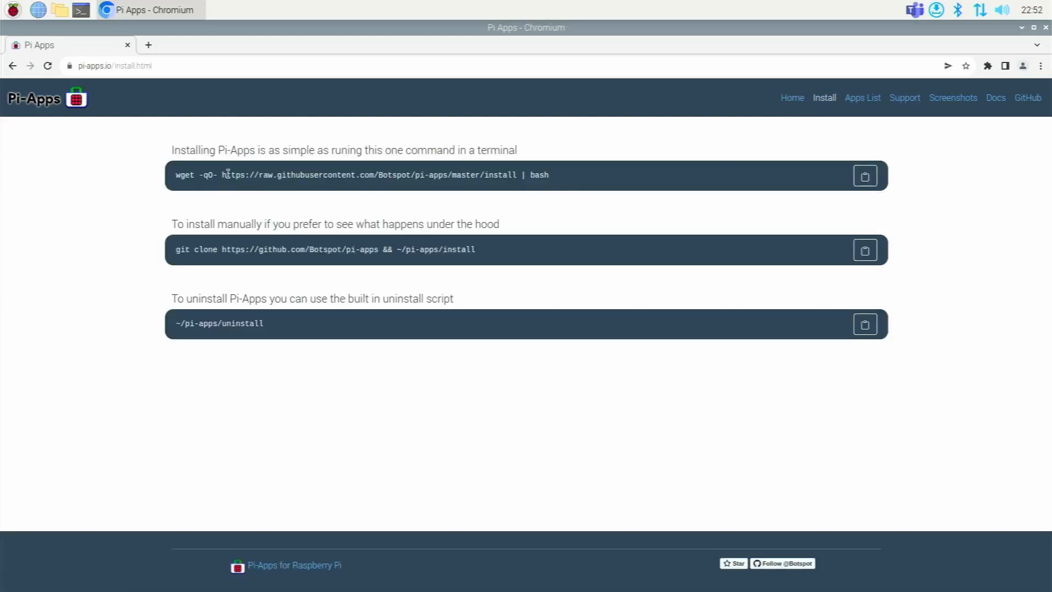
mouse_move(209, 87)
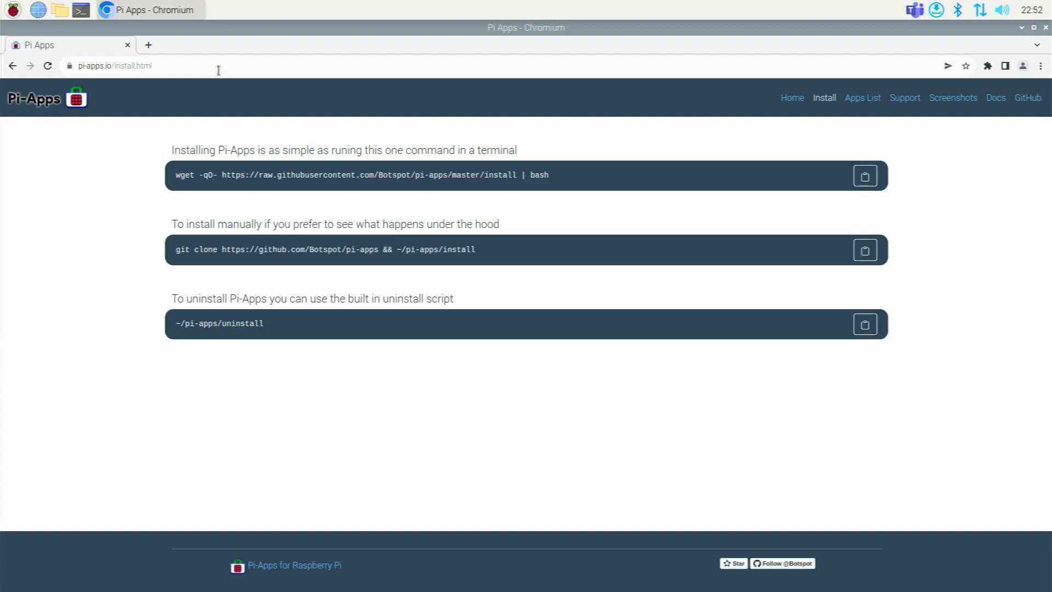
click(80, 9)
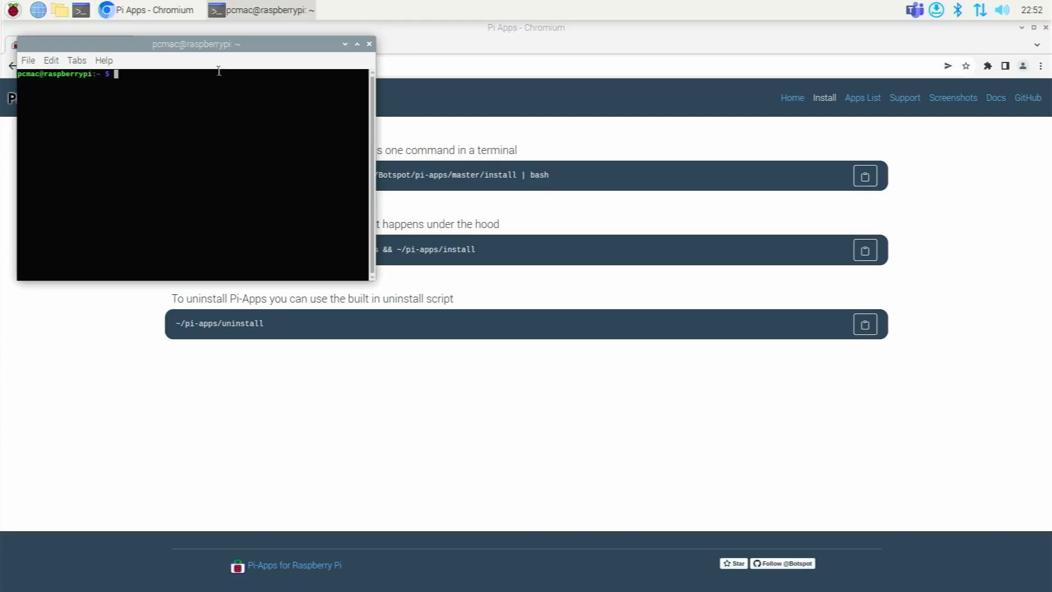